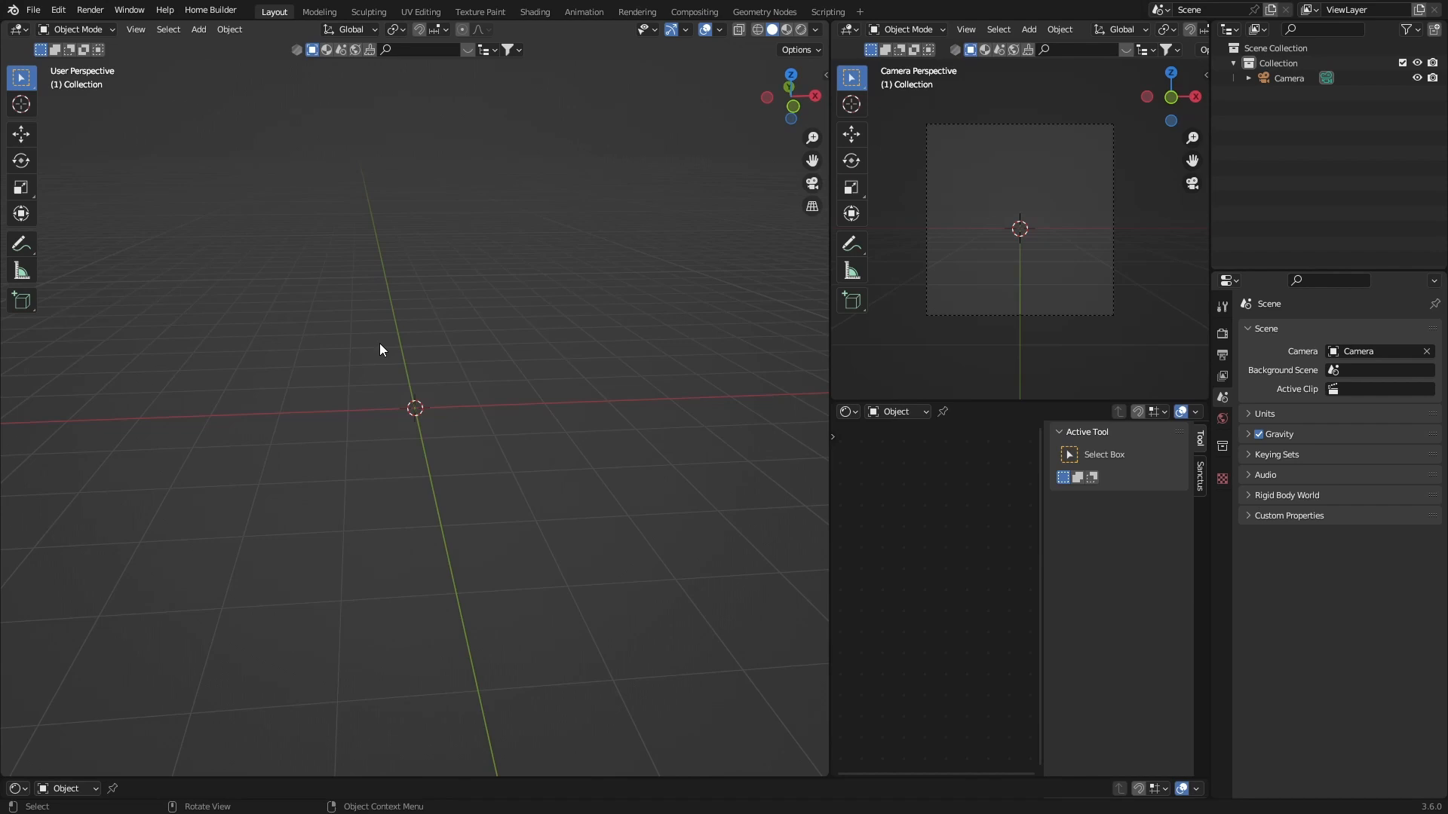
pyautogui.moveTo(426, 307)
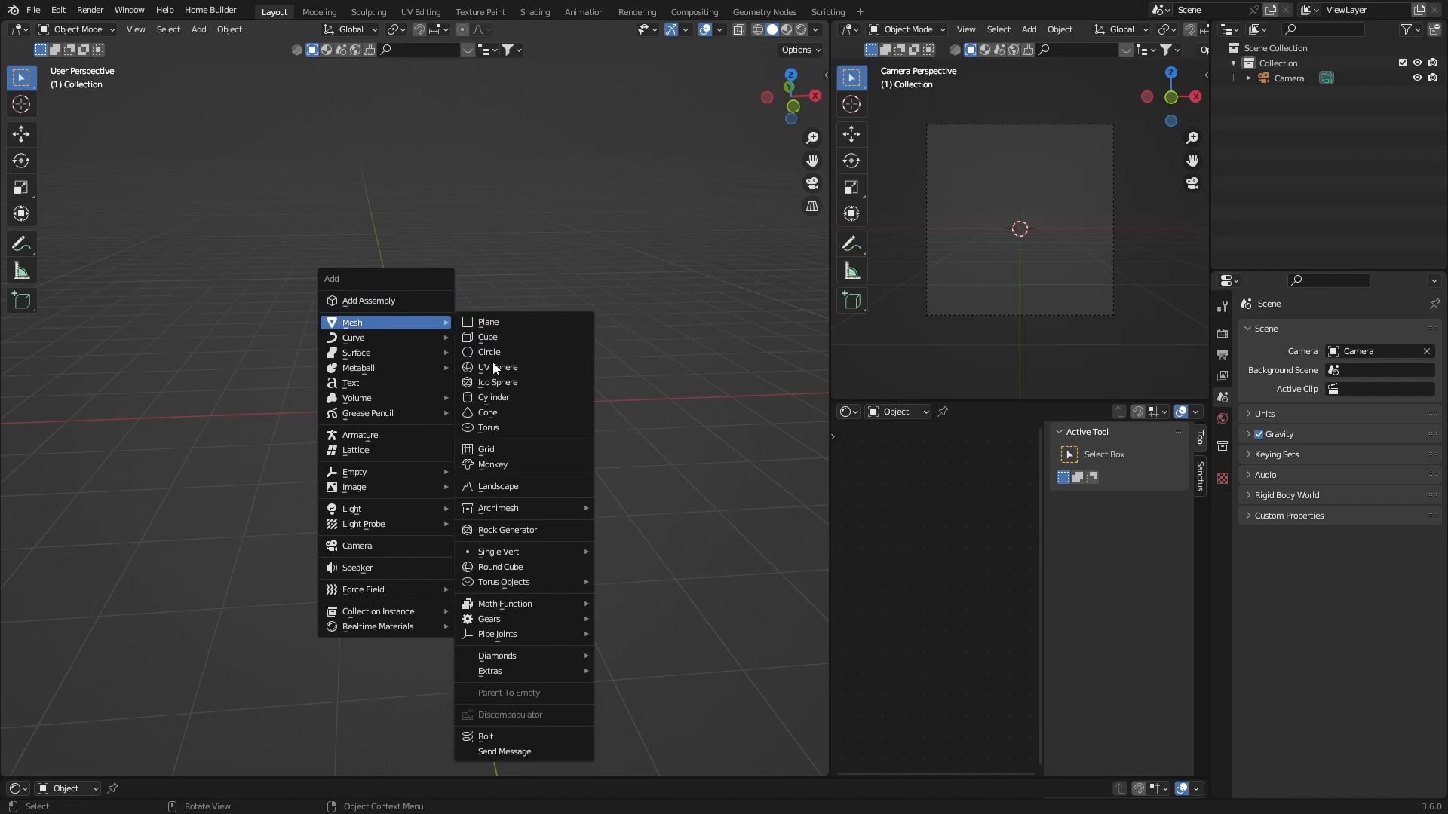
pyautogui.moveTo(496, 366)
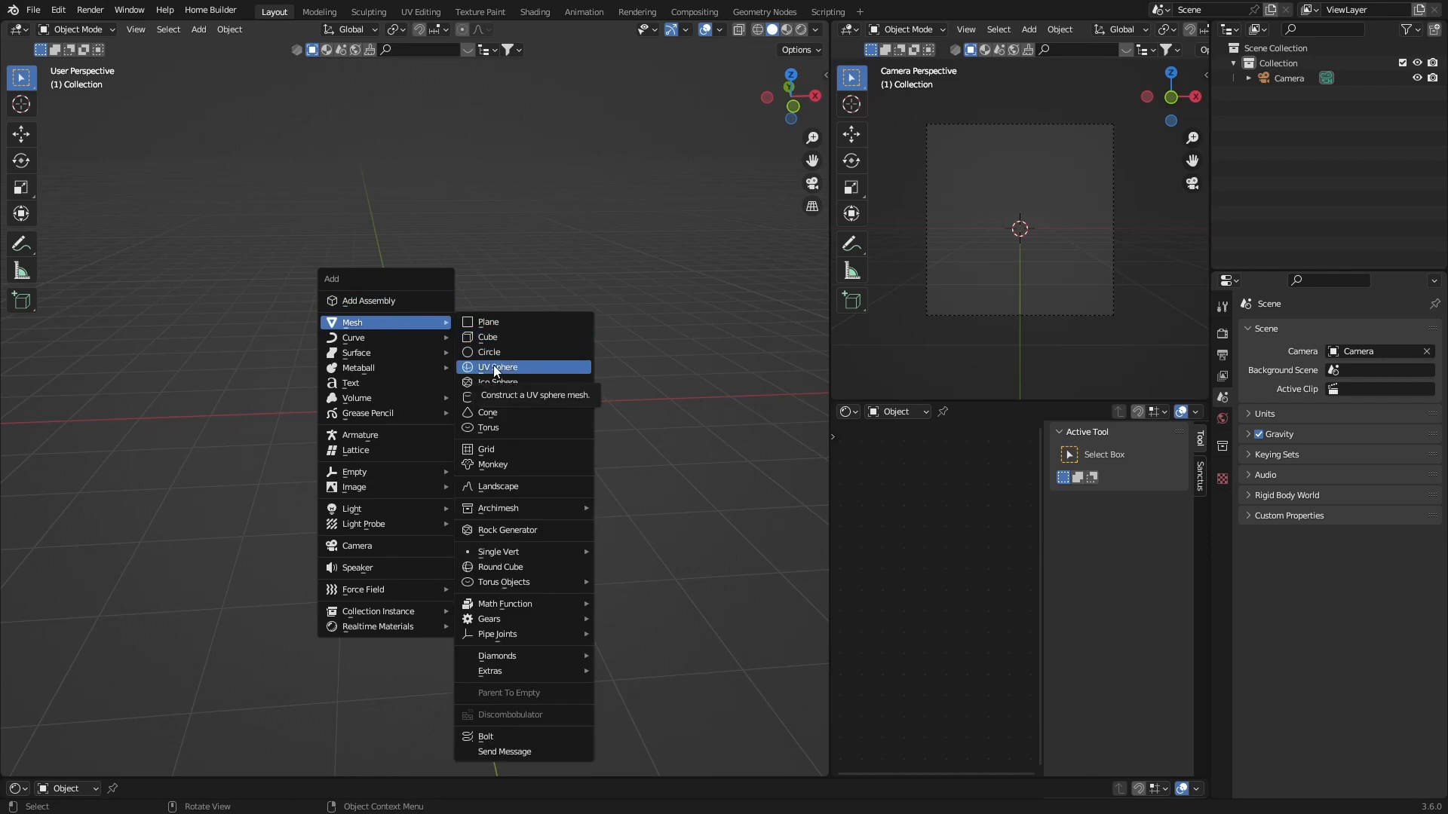
pyautogui.moveTo(492, 465)
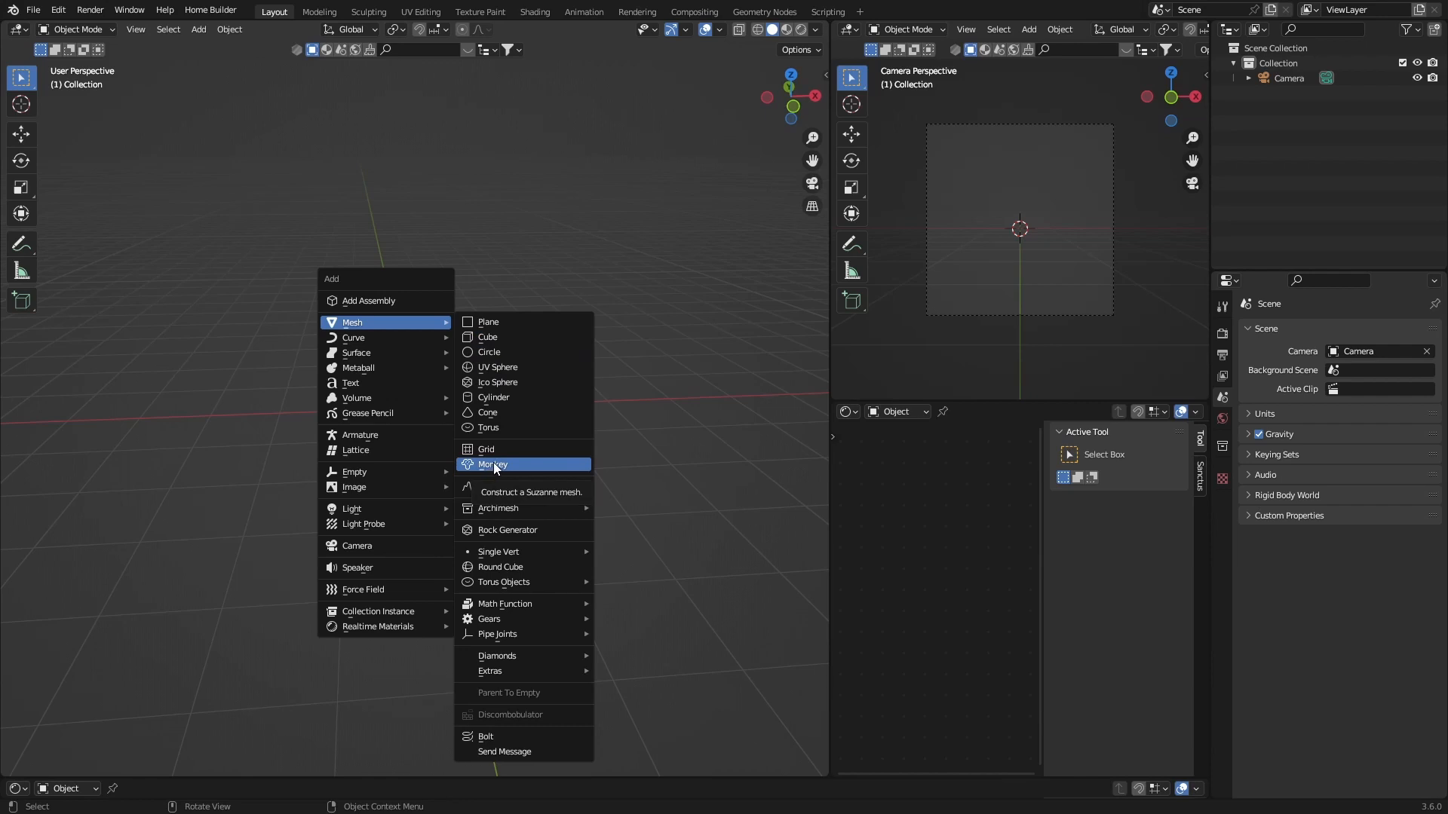
# Add the Suzanne monkey head mesh to the scene.
pyautogui.click(492, 463)
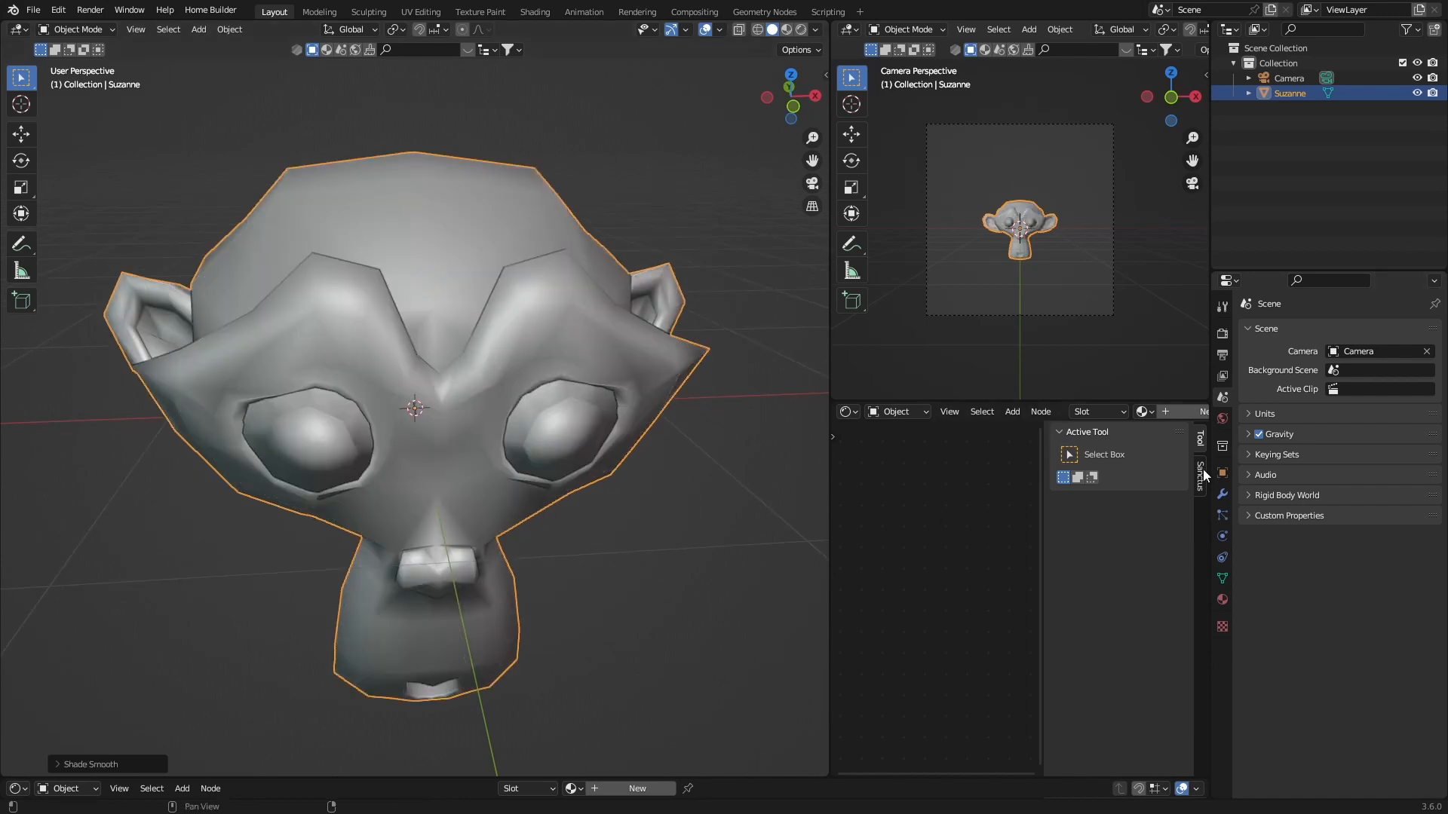
# Add a Subdivision Surface modifier to Suzanne with viewport level 2.
pyautogui.click(1272, 330)
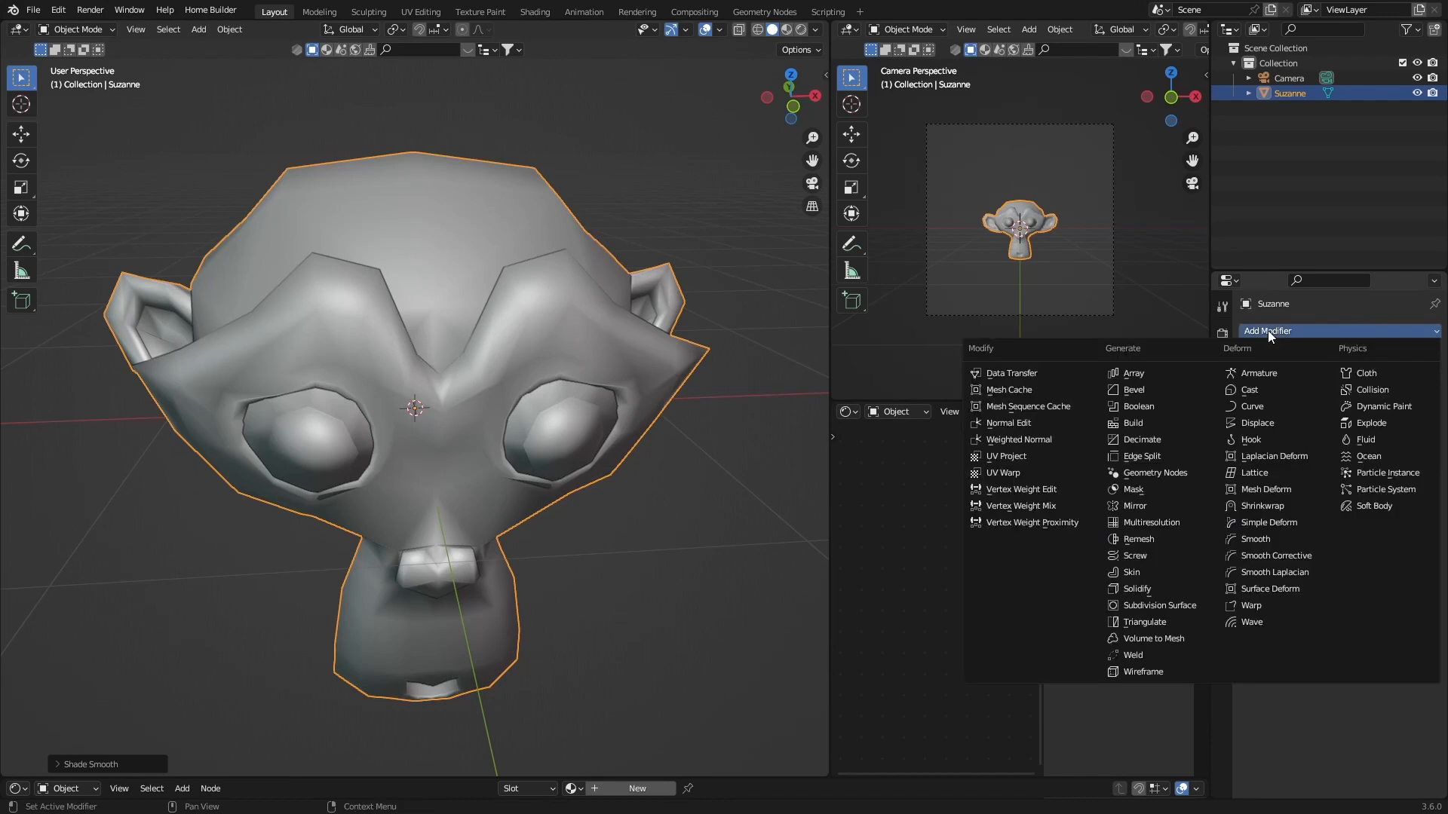
pyautogui.click(1152, 605)
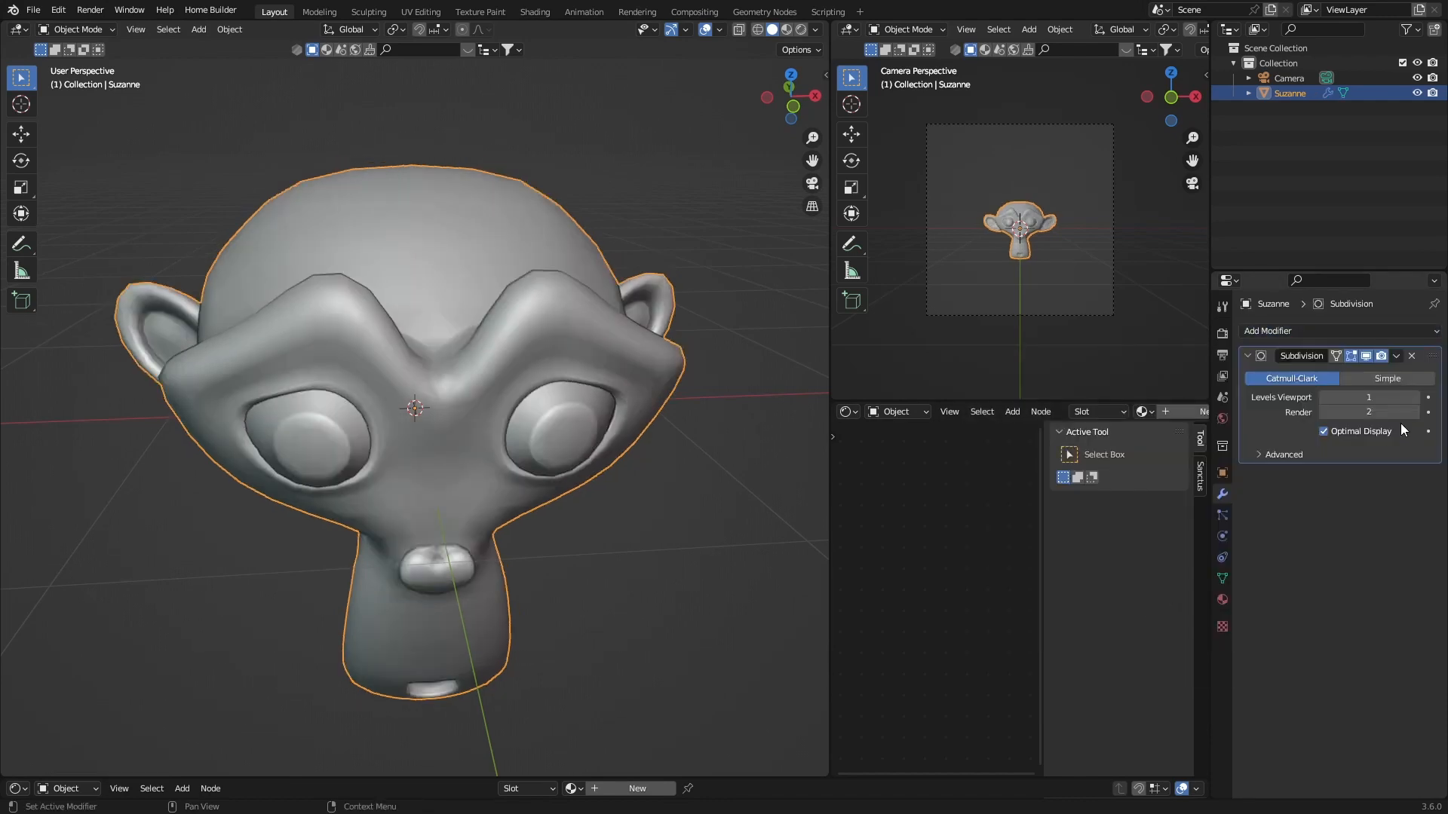
pyautogui.click(1370, 397)
pyautogui.write('2')
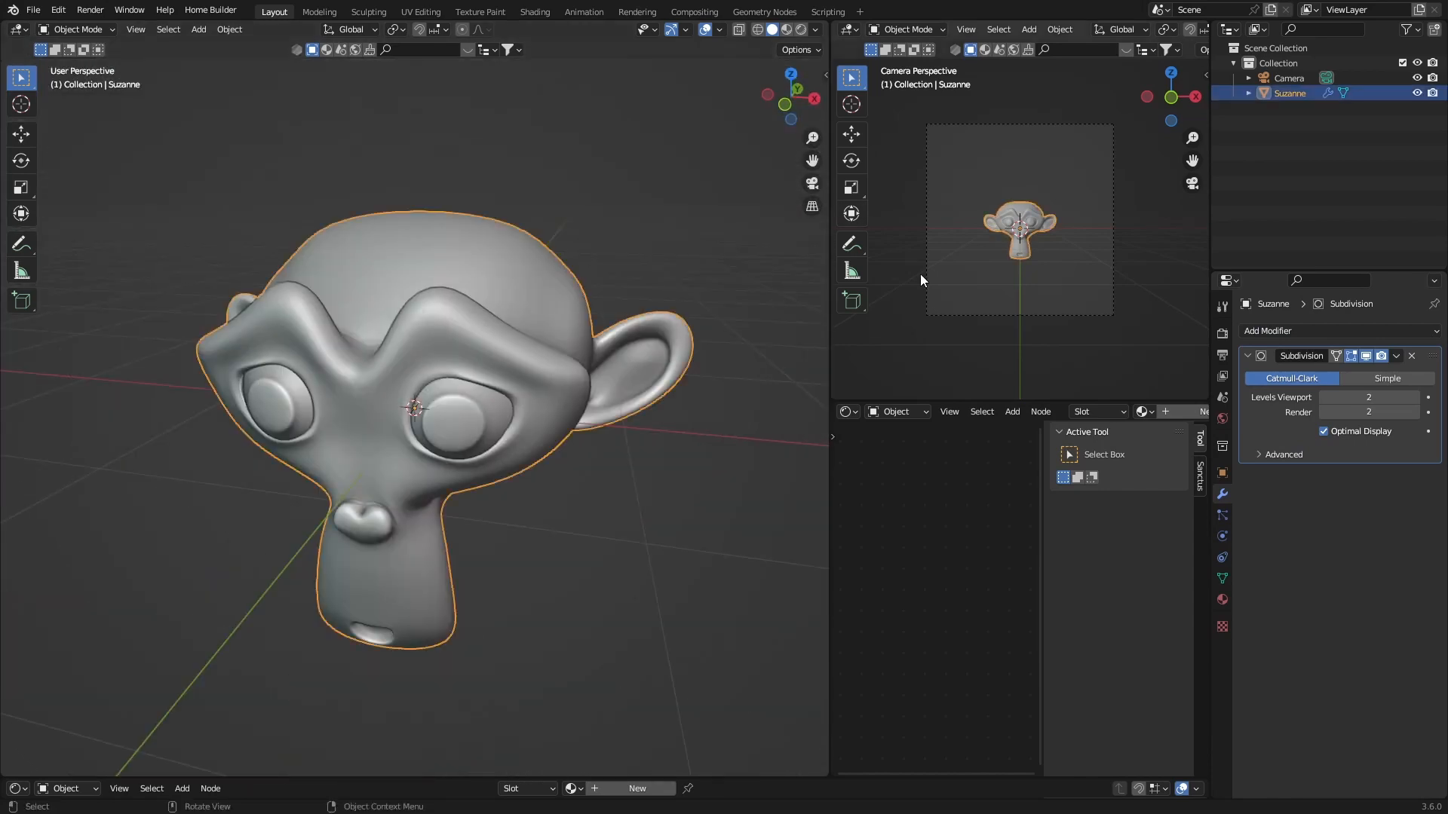
pyautogui.moveTo(1221, 516)
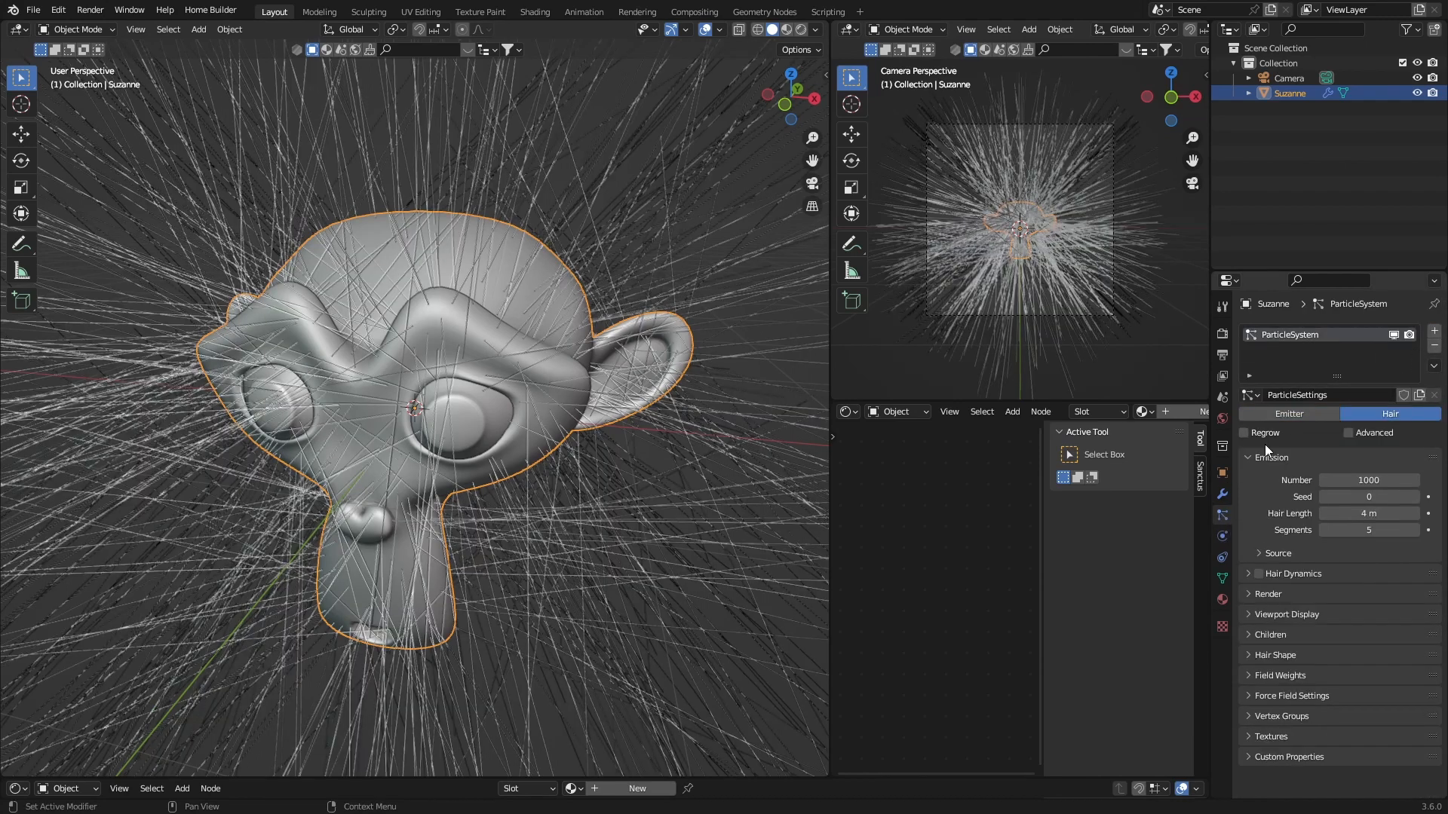
# Set the hair particle system to 5000 strands with 0.8 m hair length.
pyautogui.doubleClick(1369, 480)
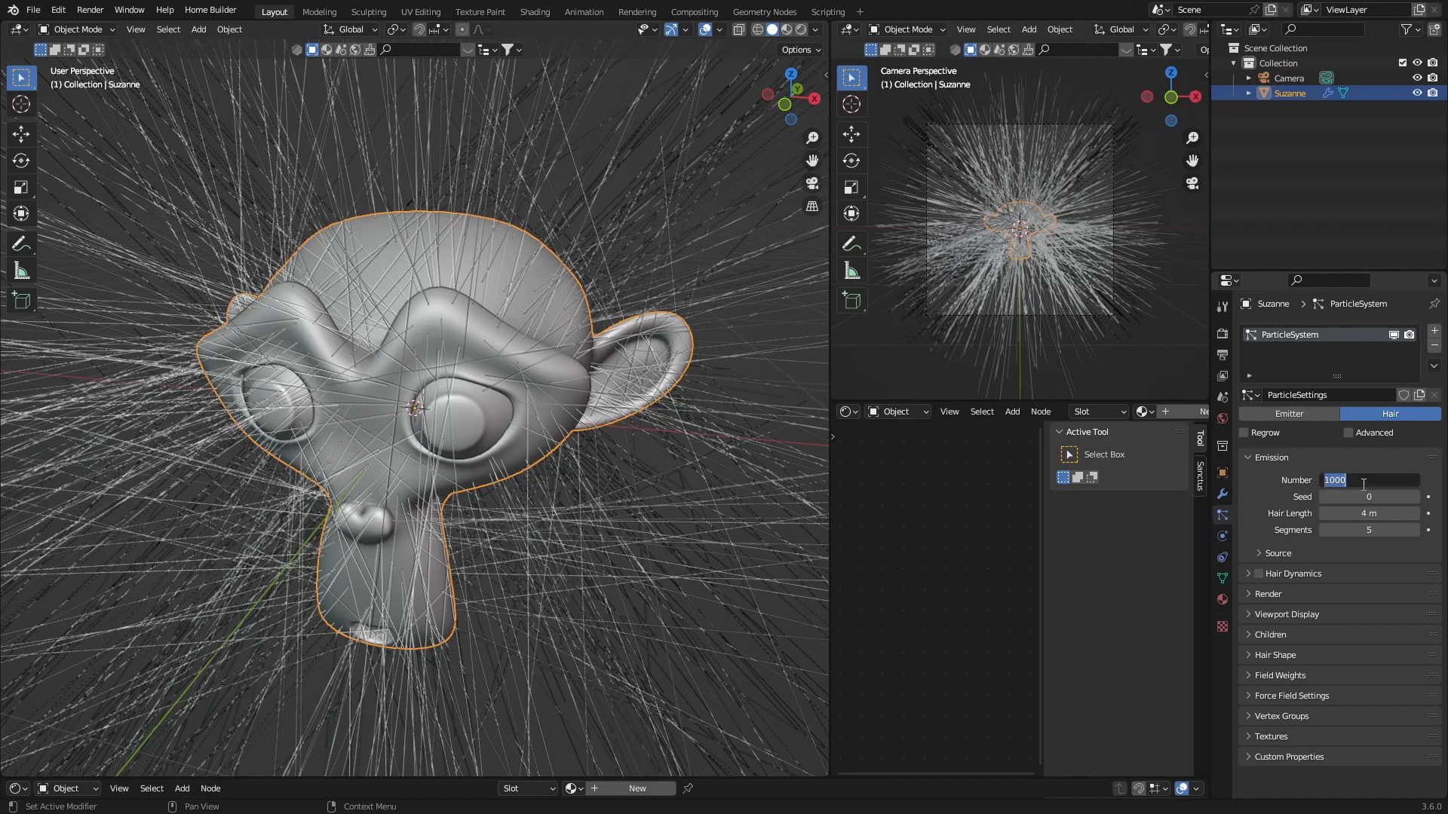
pyautogui.write('5000')
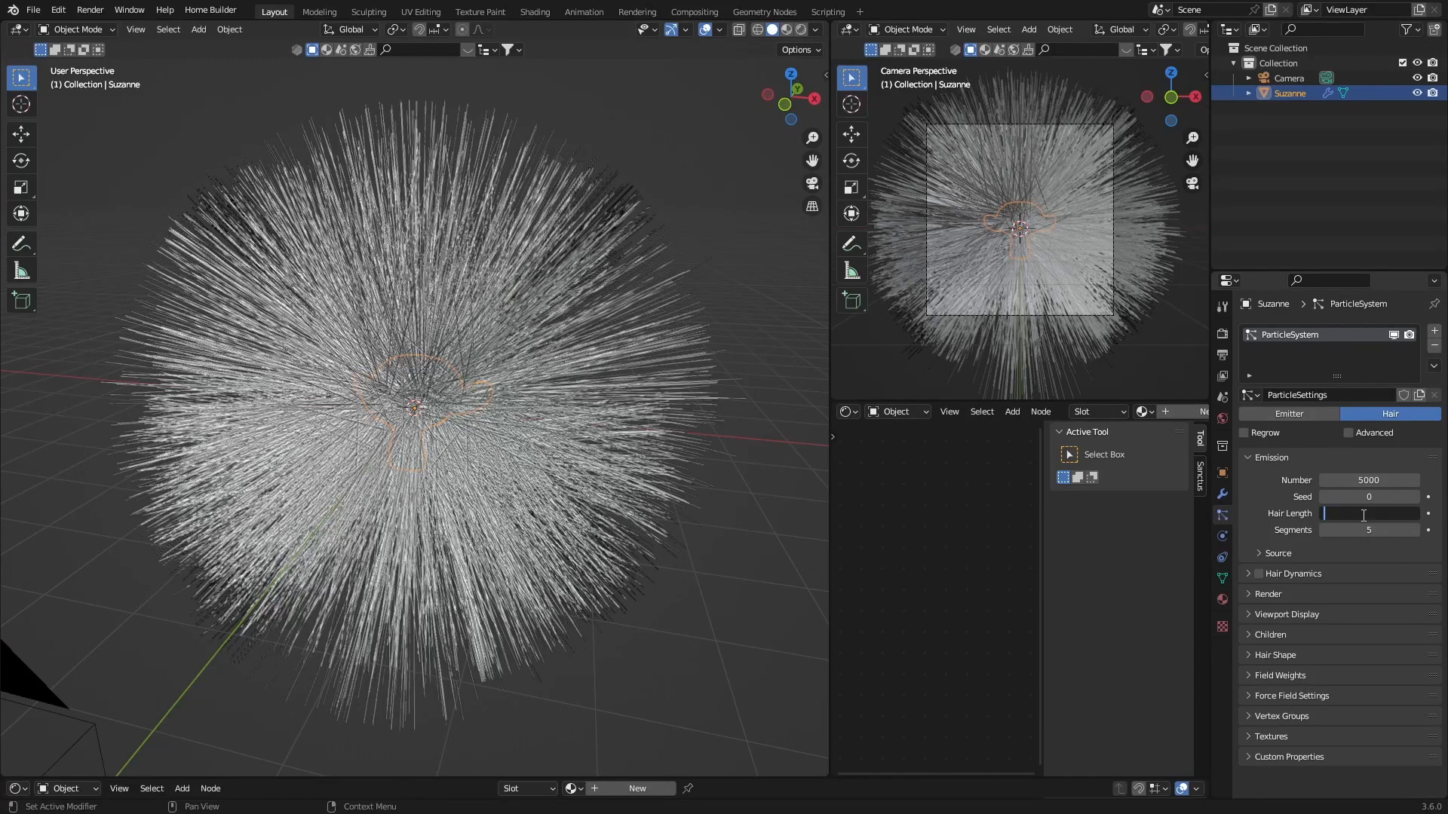
pyautogui.write('0.8 m')
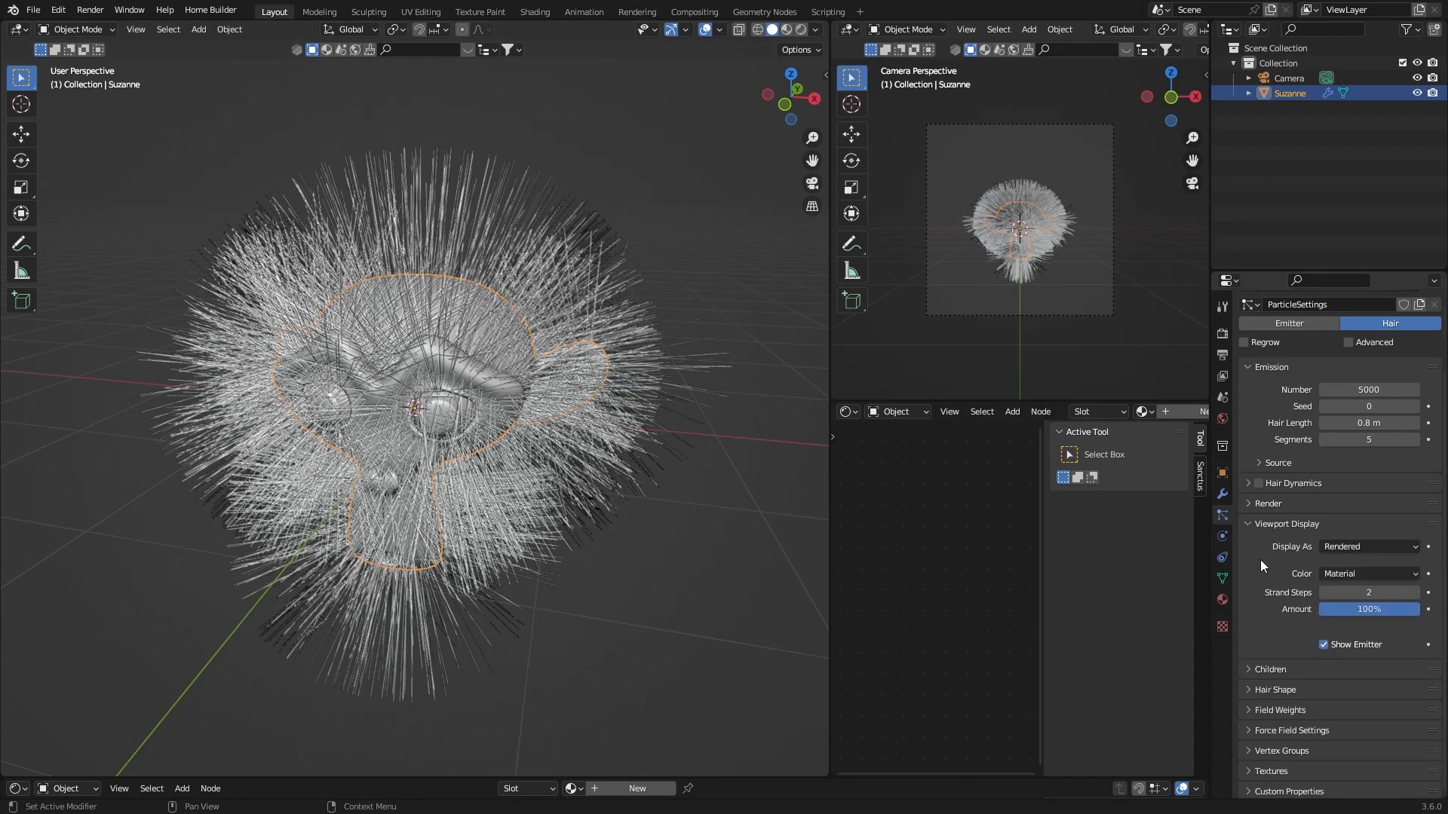
pyautogui.click(1425, 592)
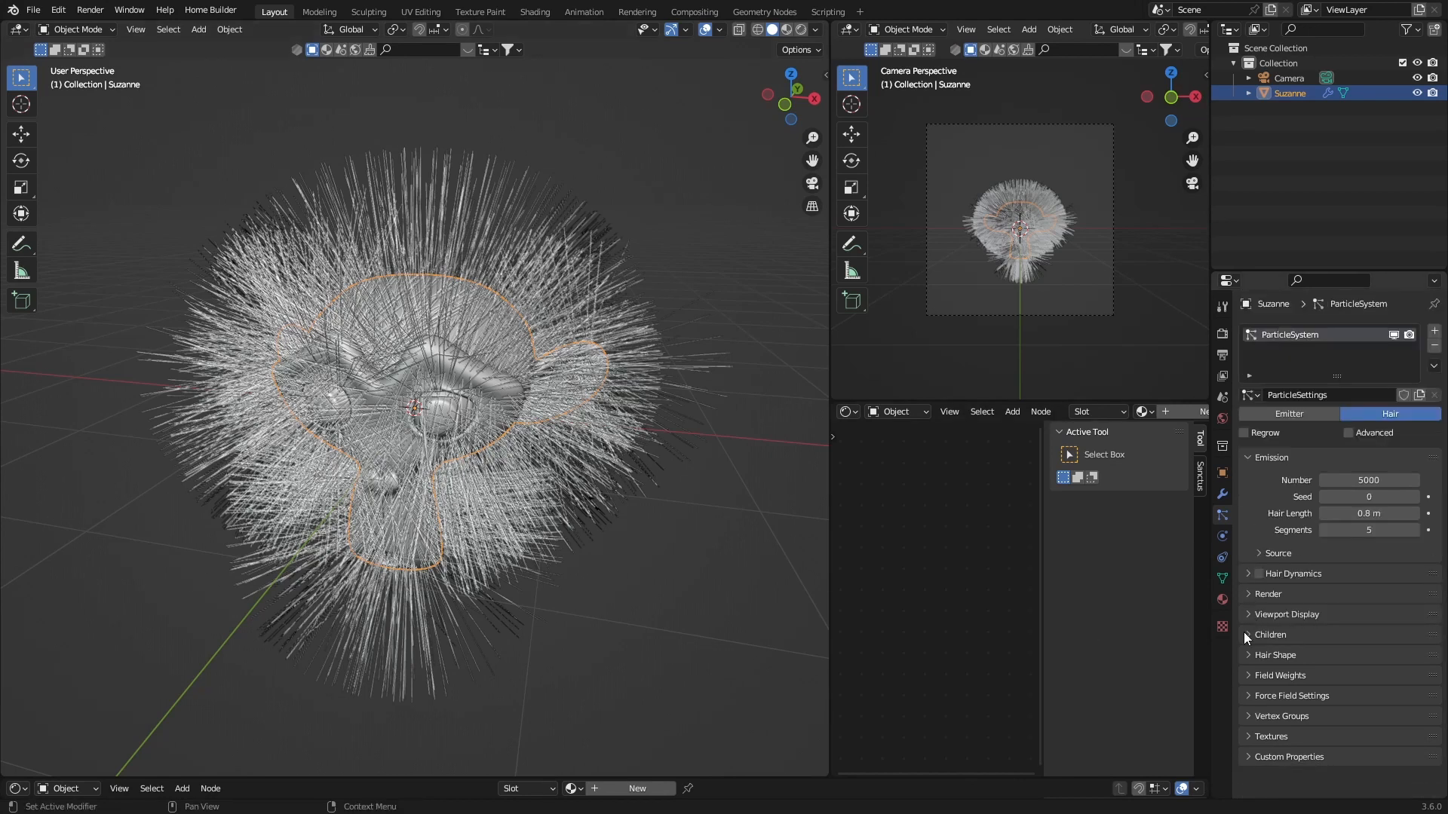
# Enable interpolated hair children at display amount 15.
pyautogui.click(1249, 635)
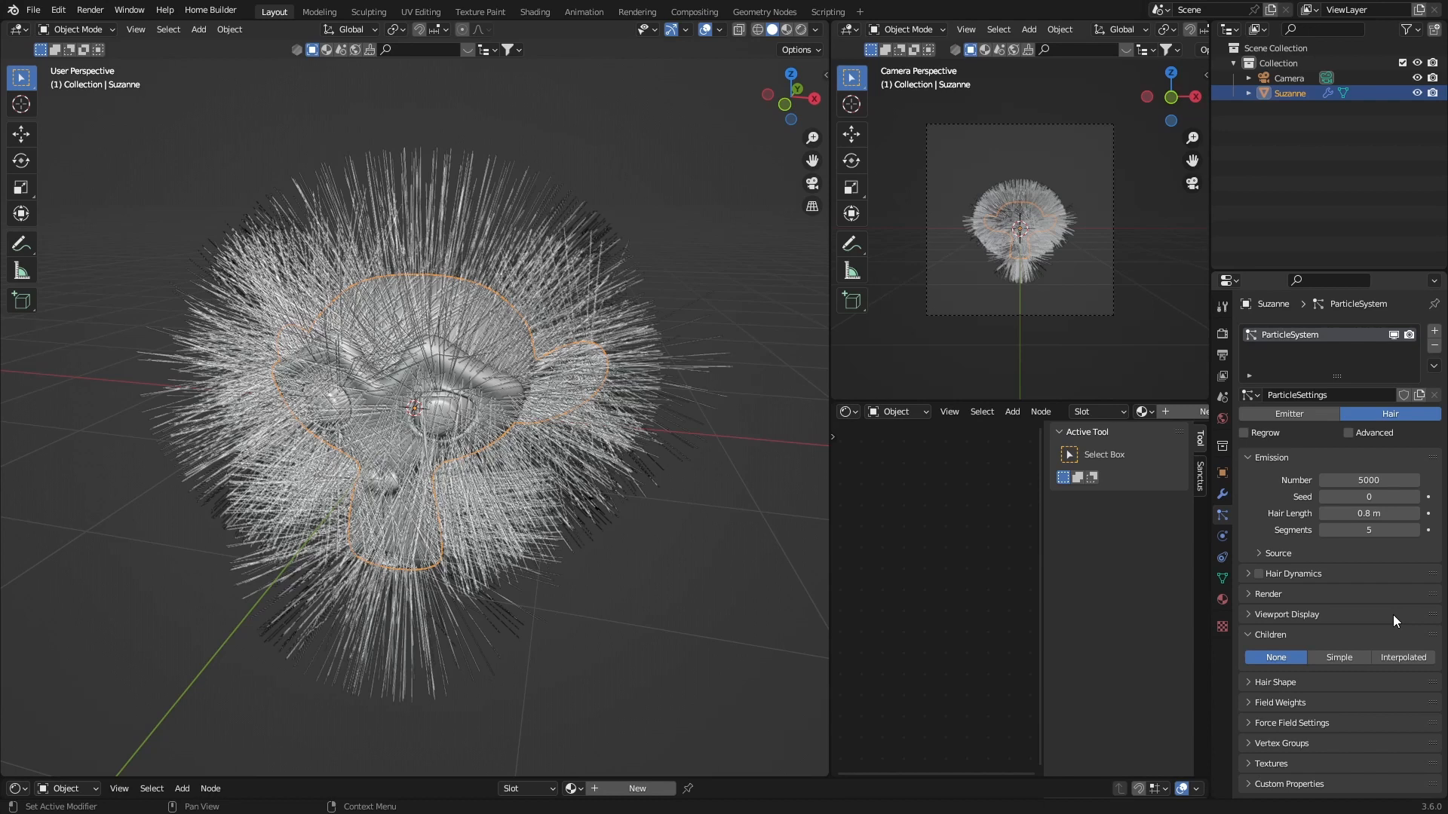
pyautogui.moveTo(1402, 656)
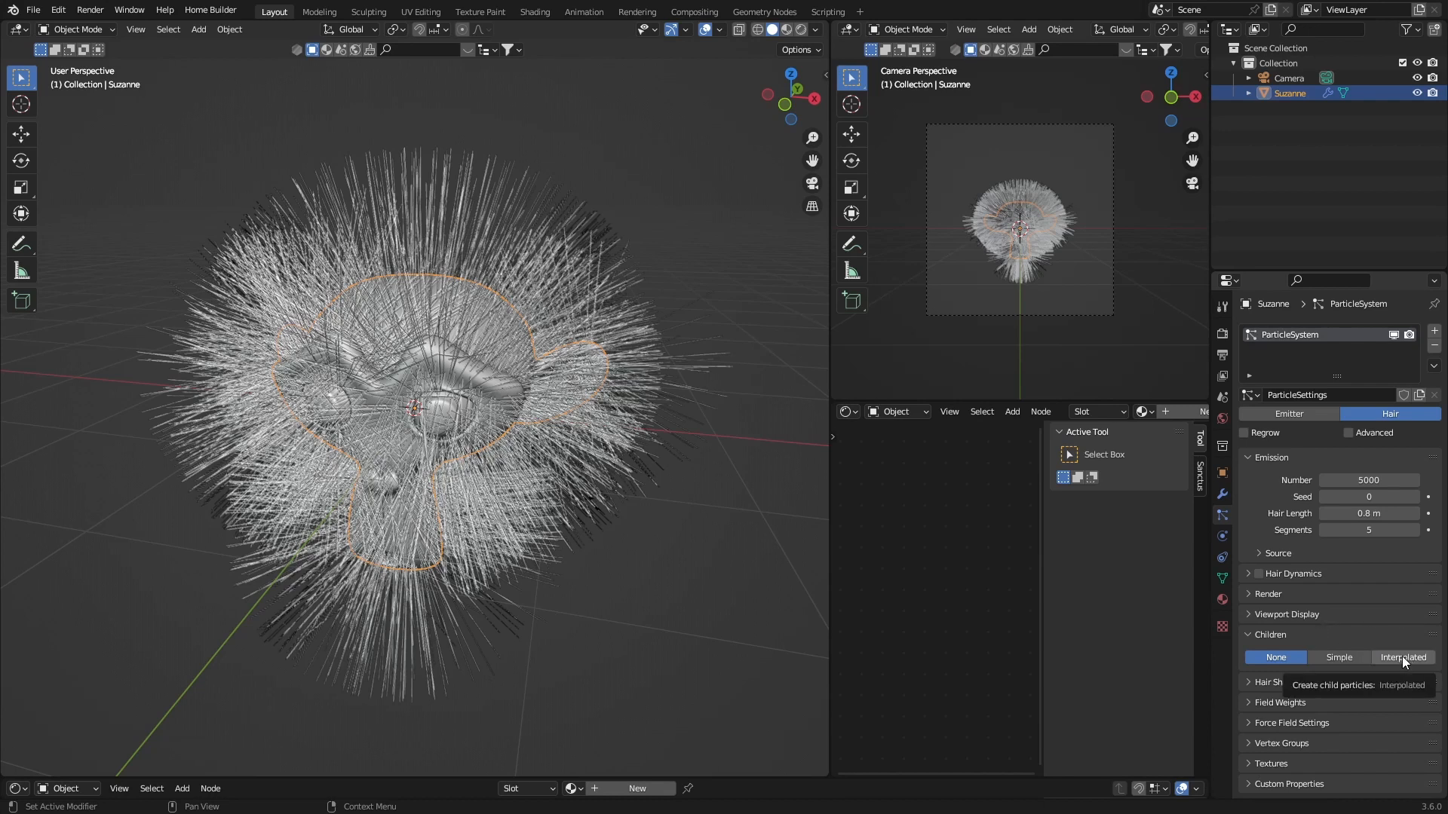
pyautogui.click(1401, 656)
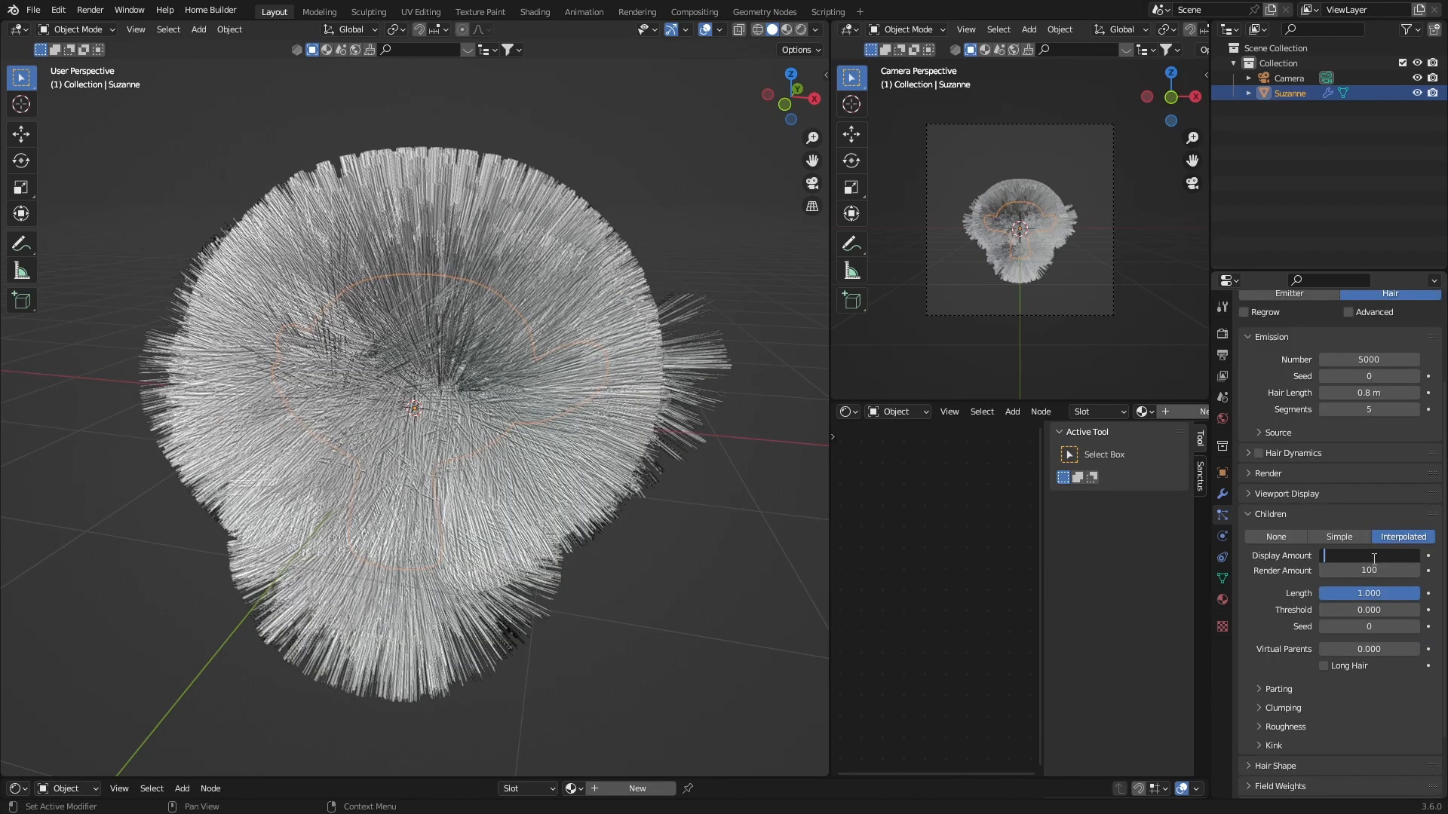
pyautogui.write('15')
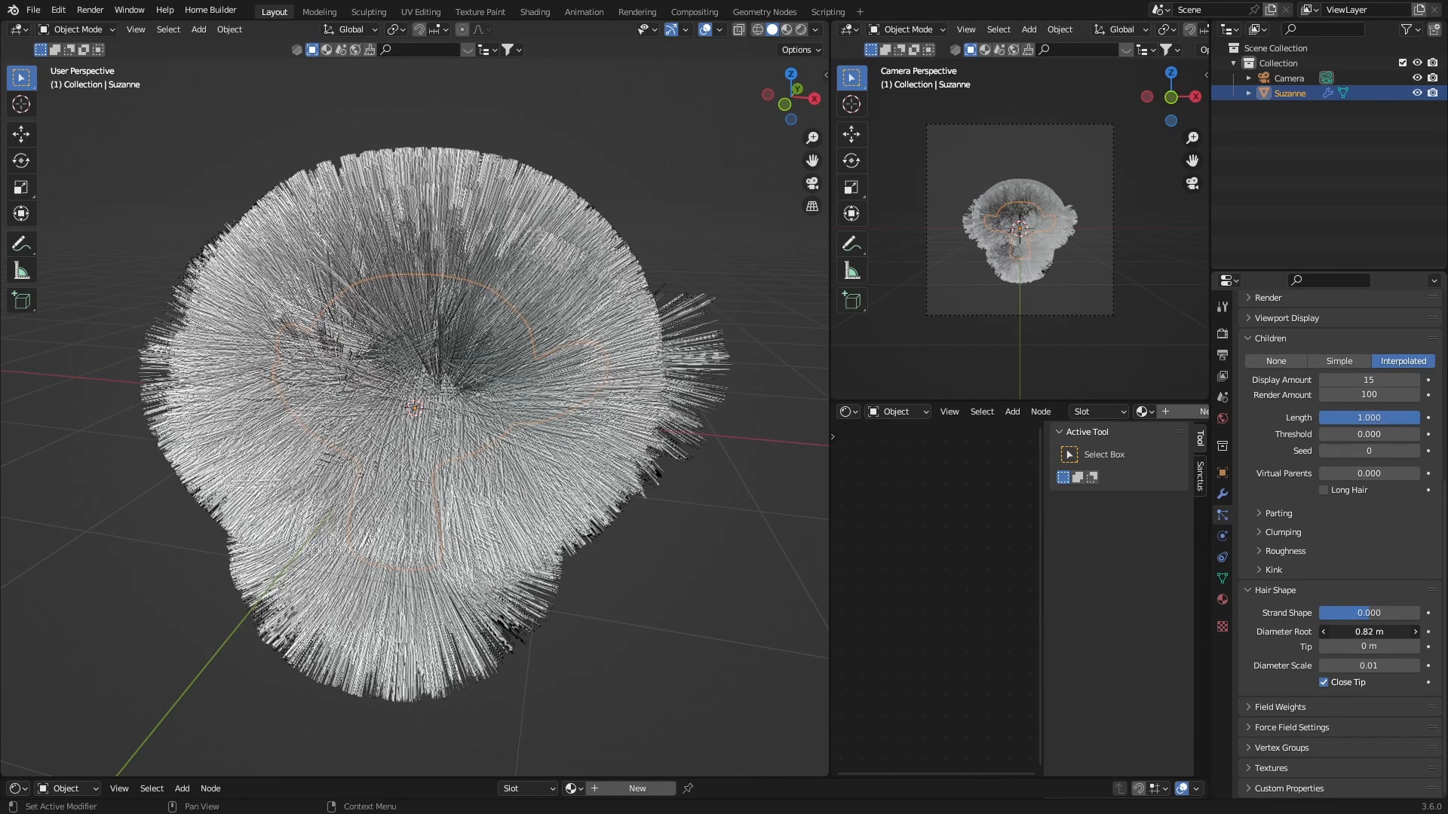
# Taper the hair shape with root diameter 0.73 m and tip 0.08 m.
pyautogui.moveTo(1385, 632); pyautogui.dragTo(1367, 632)
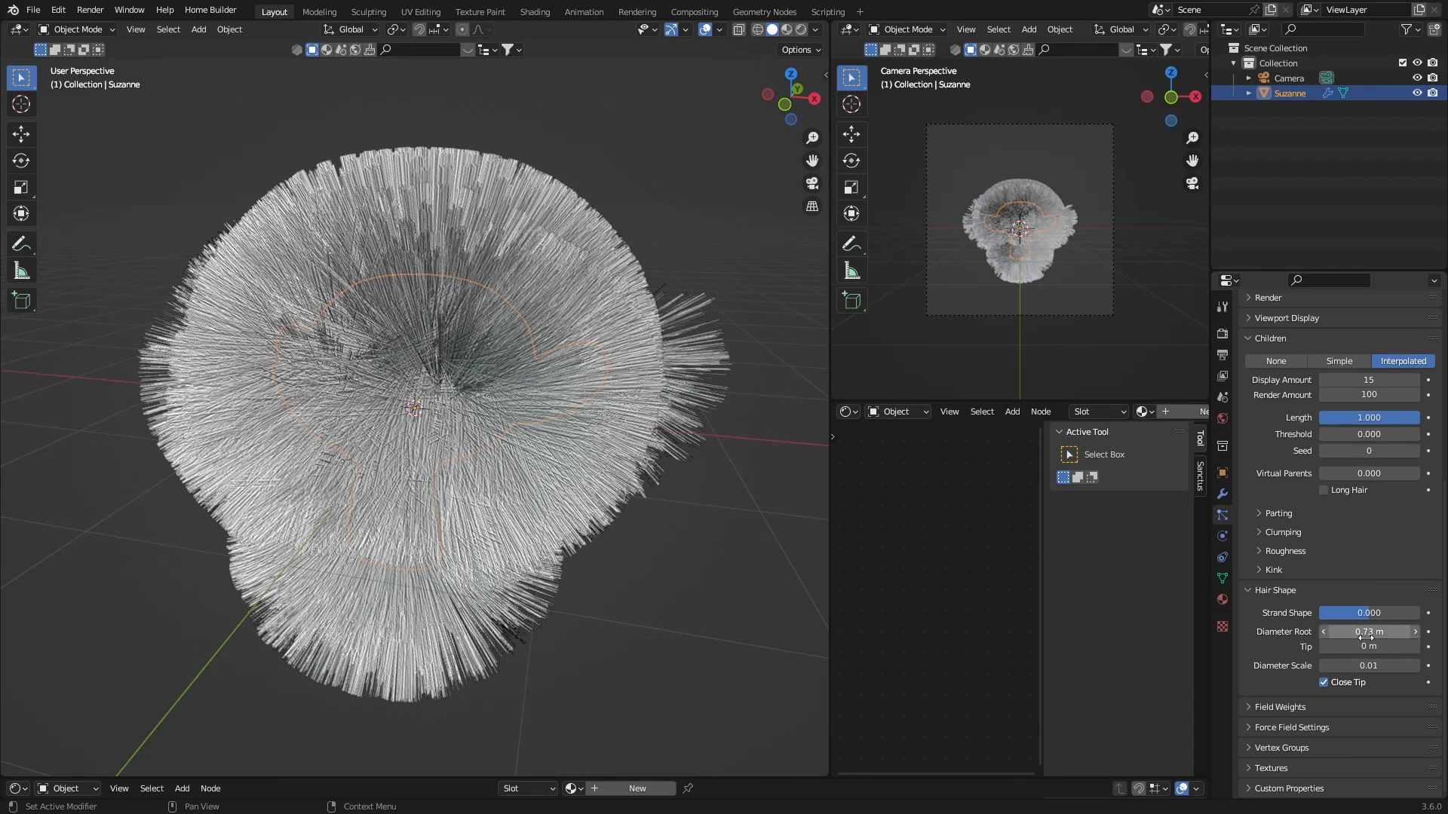
pyautogui.click(1369, 647)
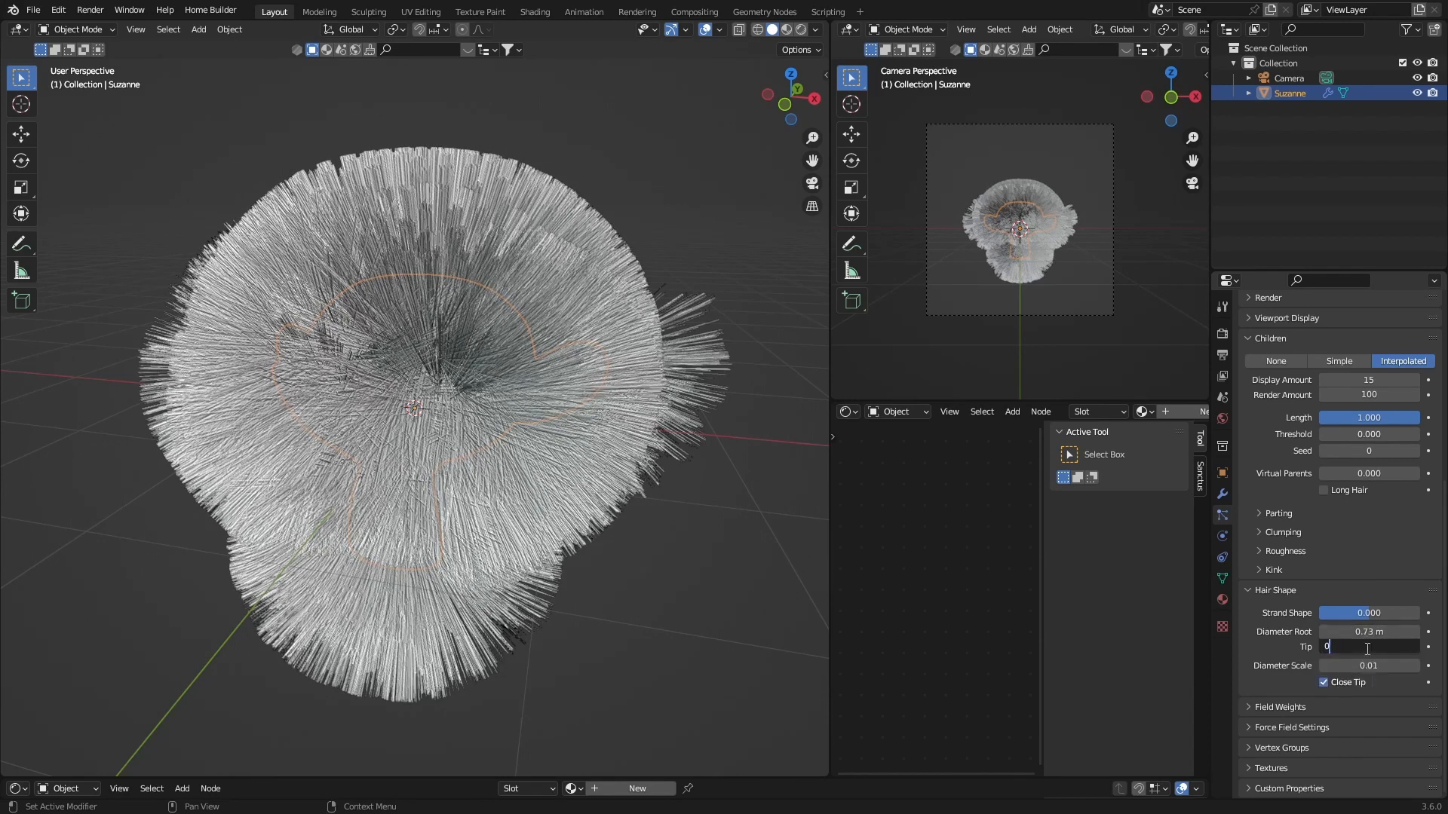
pyautogui.write('0.08 m')
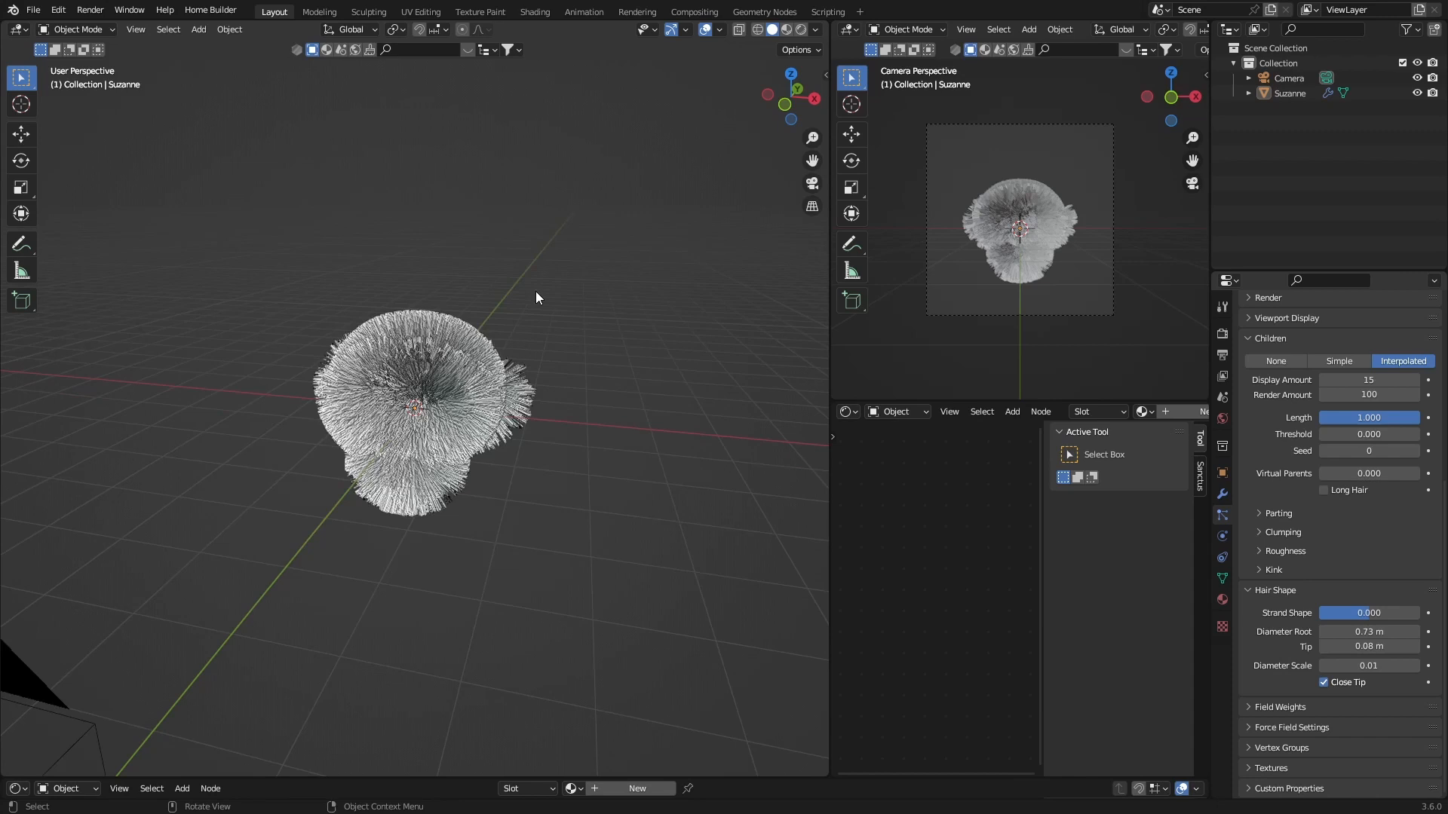
# Add a Turbulence force field and show its settings.
pyautogui.click(198, 28)
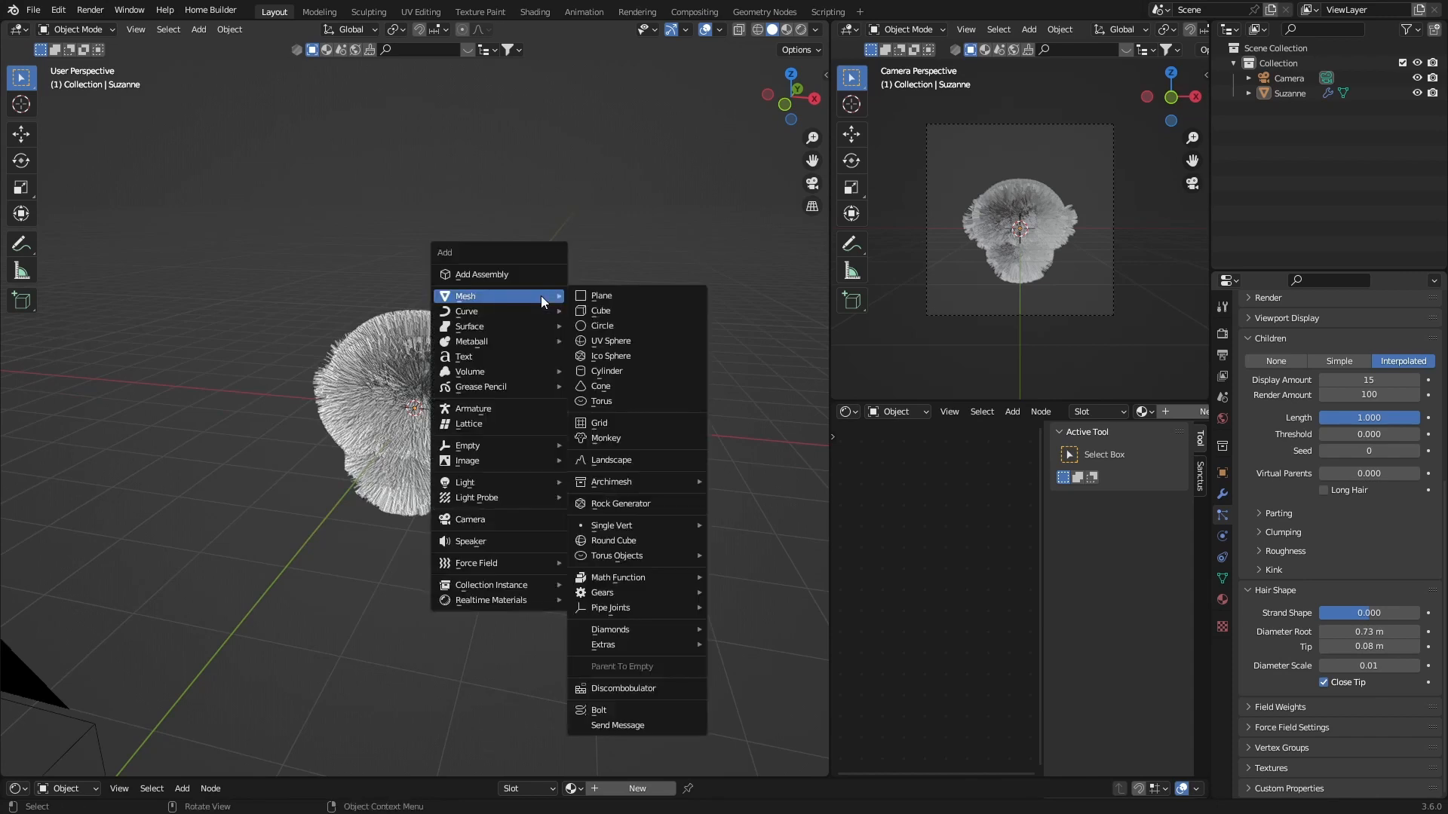
pyautogui.moveTo(527, 528)
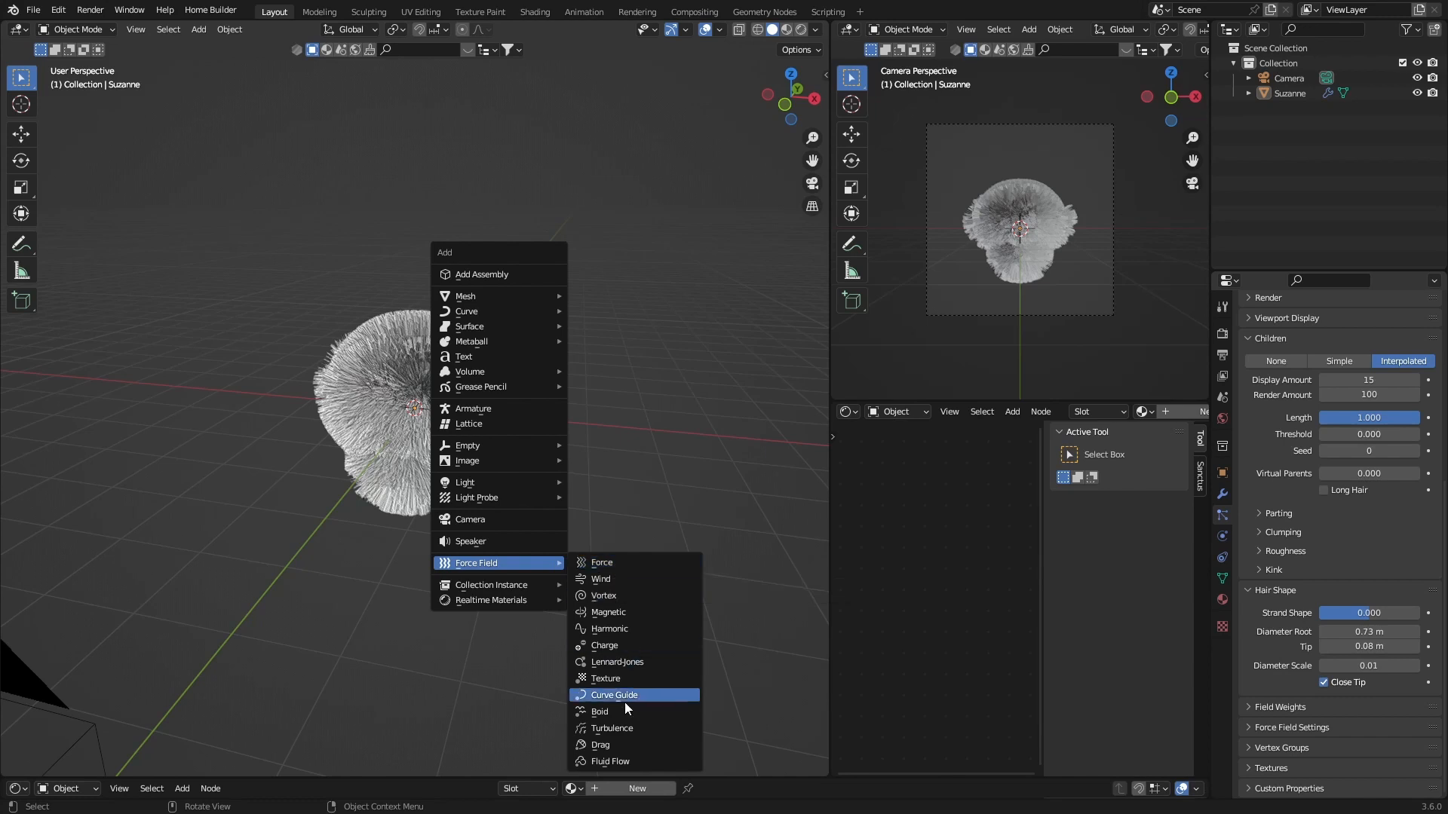
pyautogui.click(611, 727)
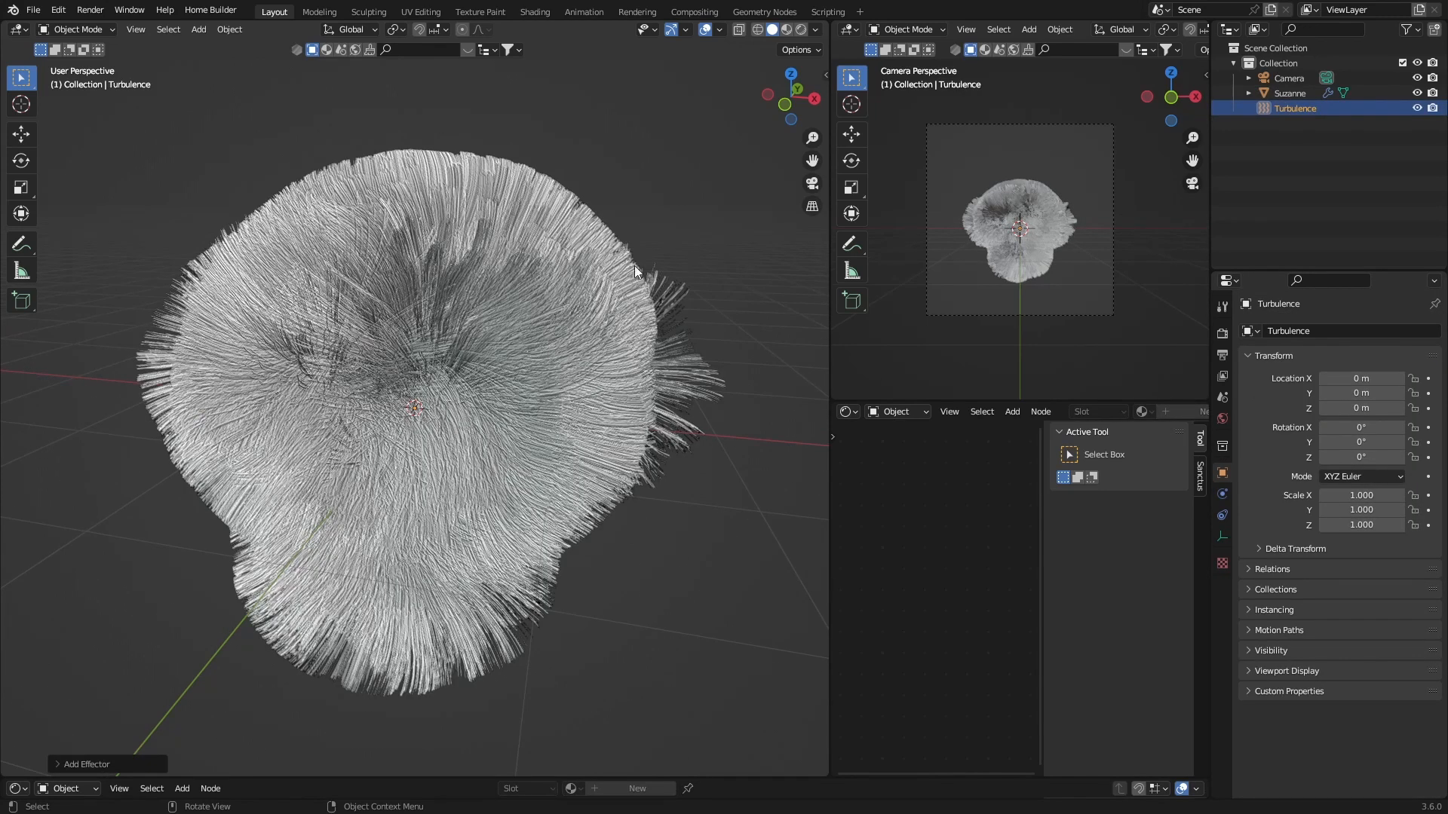
pyautogui.click(1221, 417)
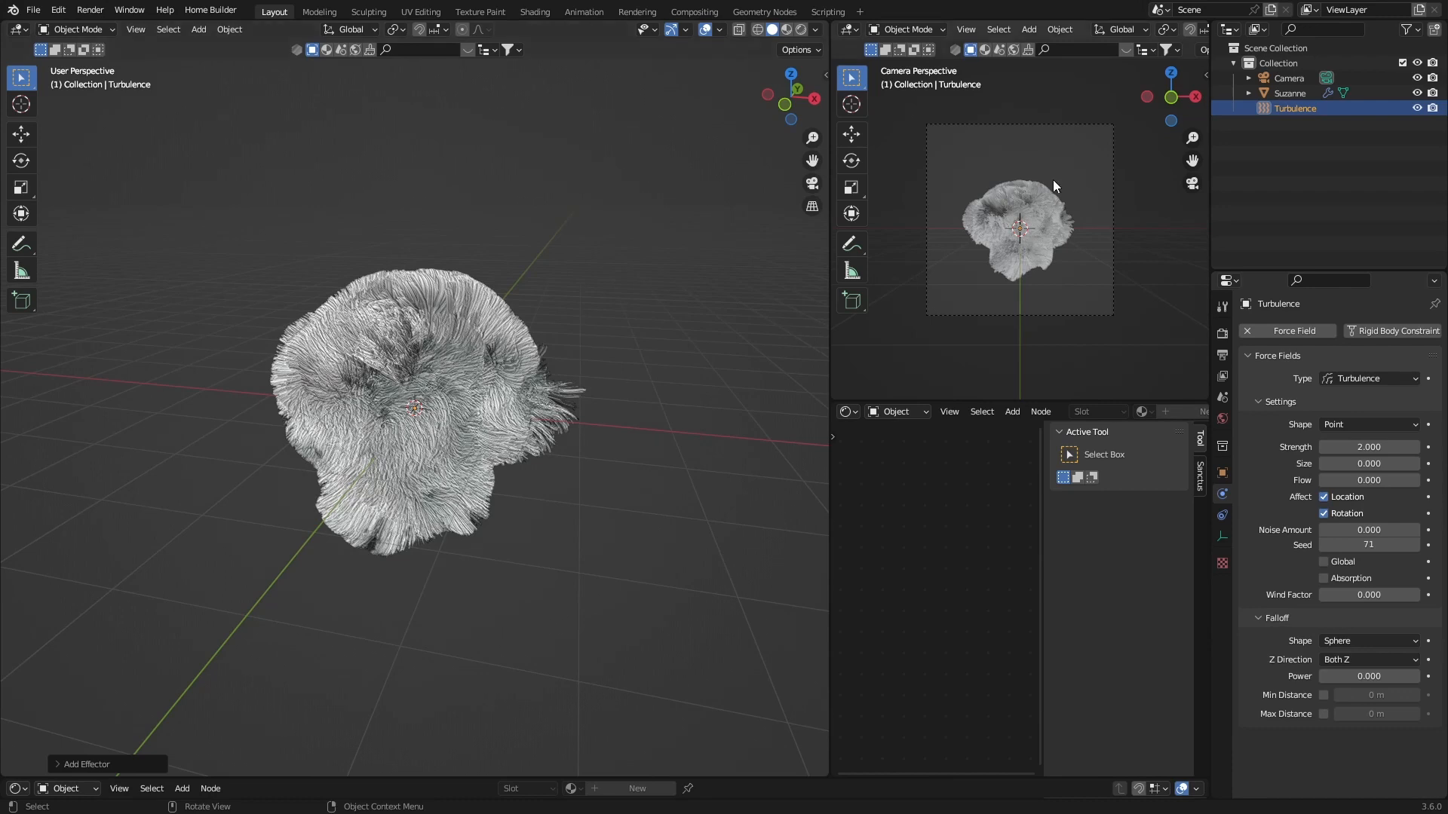
# Move the turbulence field off-centre to tousle the fur, then reselect Suzanne.
pyautogui.moveTo(421, 409); pyautogui.dragTo(453, 397)
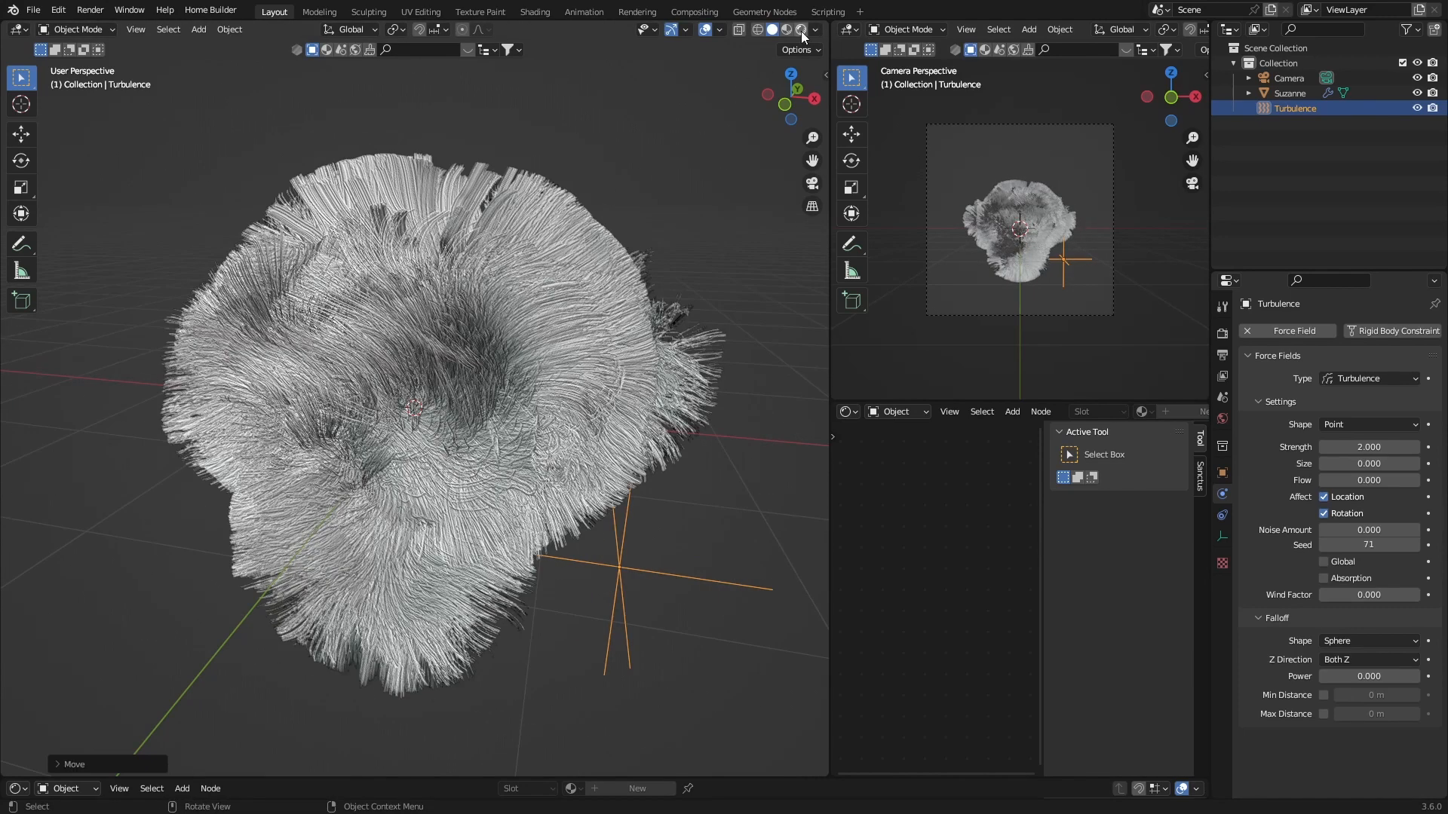
pyautogui.click(799, 29)
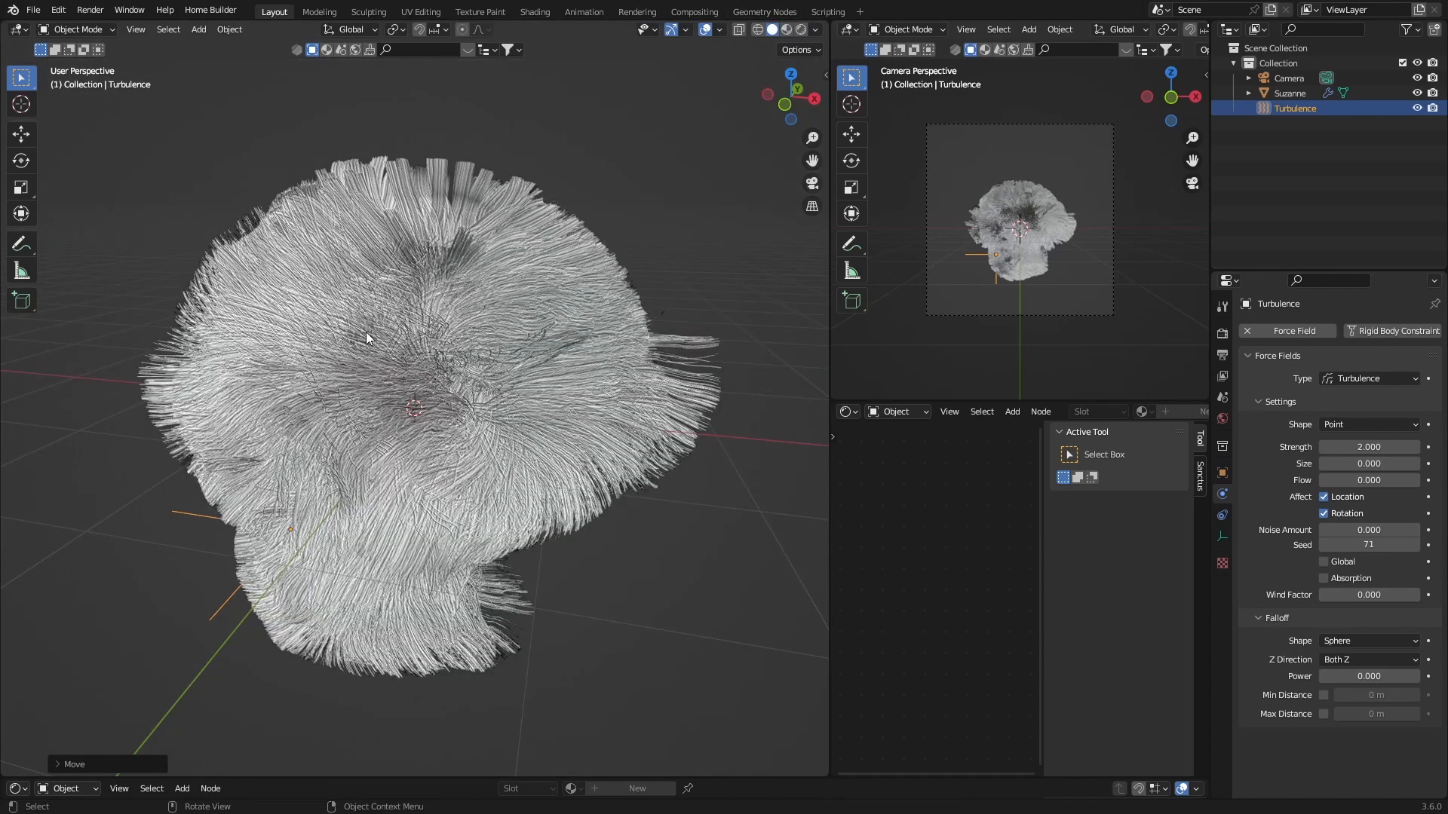
pyautogui.click(1290, 94)
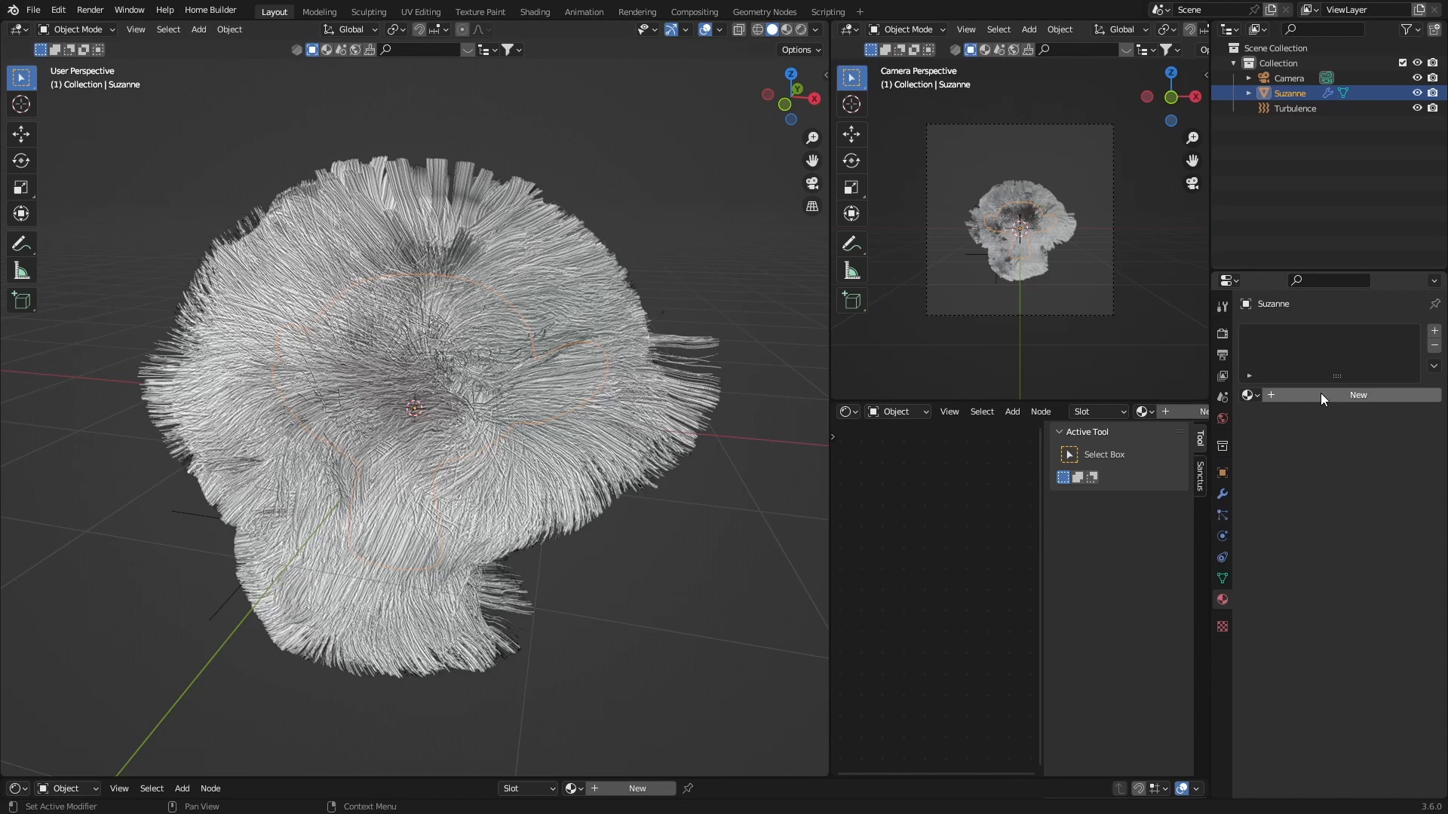
# Create a new orange material for Suzanne's fur and select the turbulence field.
pyautogui.click(1358, 393)
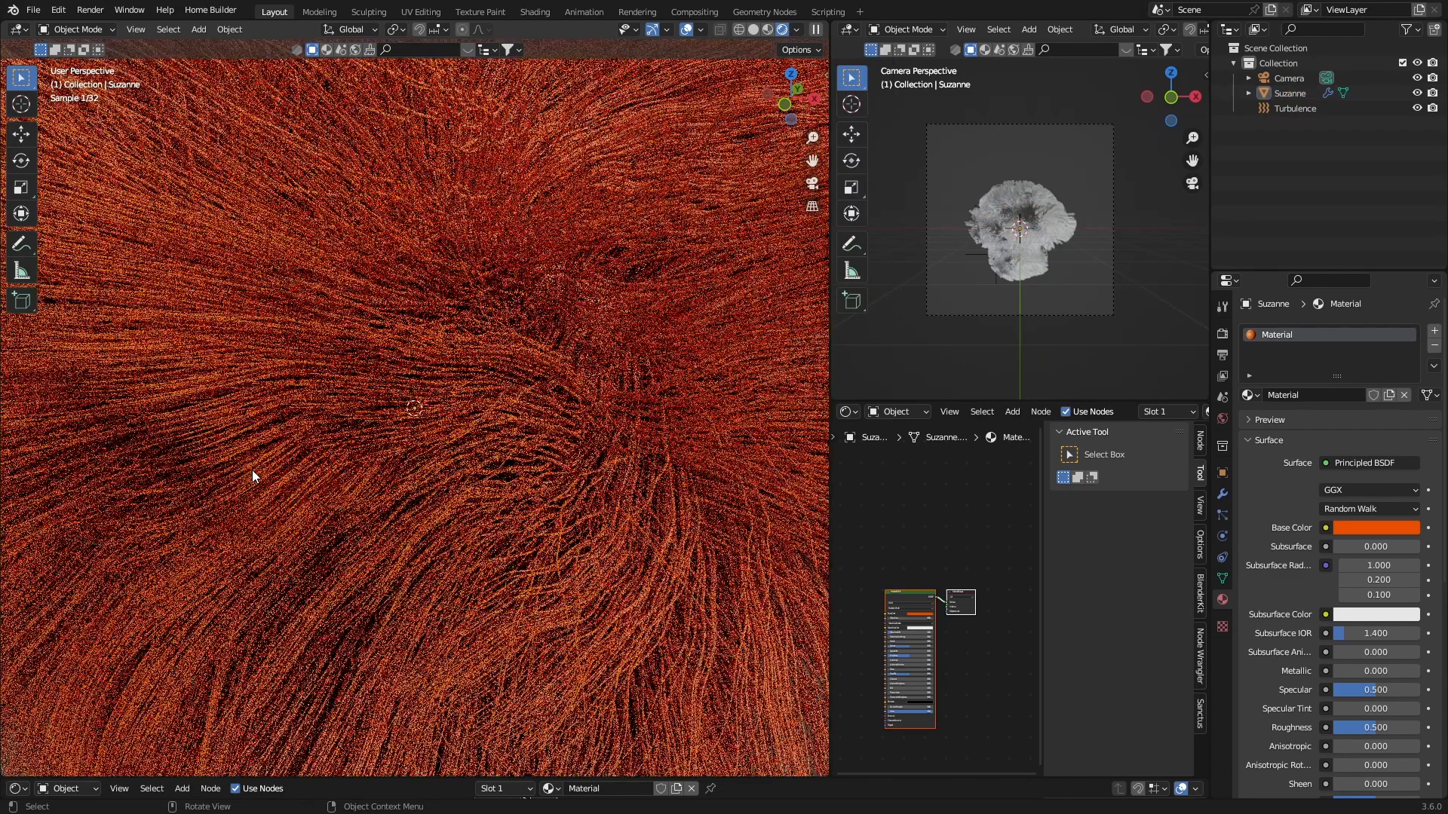
pyautogui.click(1295, 108)
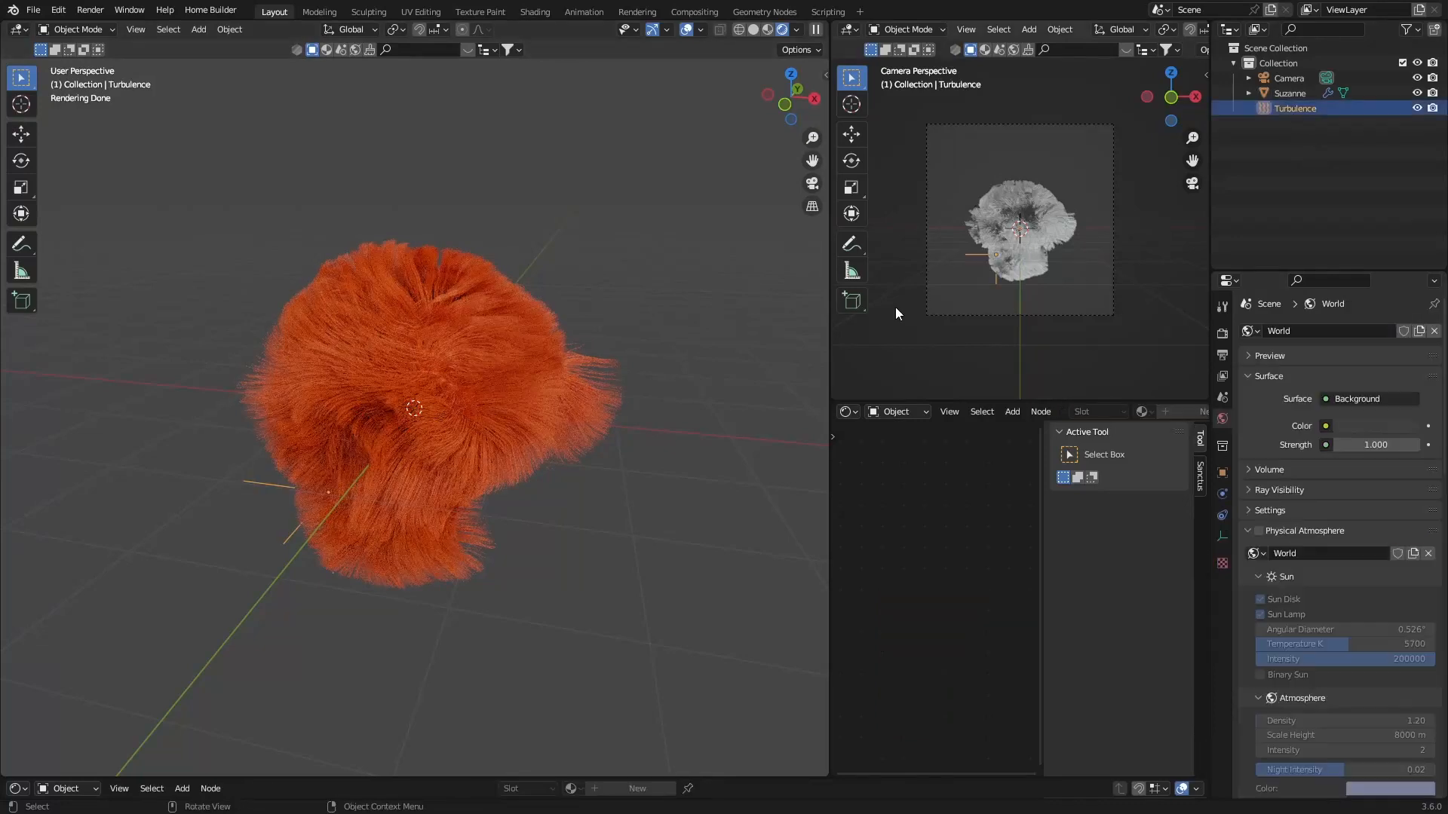
# Move the turbulence field again to reshape the orange fur shaggier.
pyautogui.press('g')
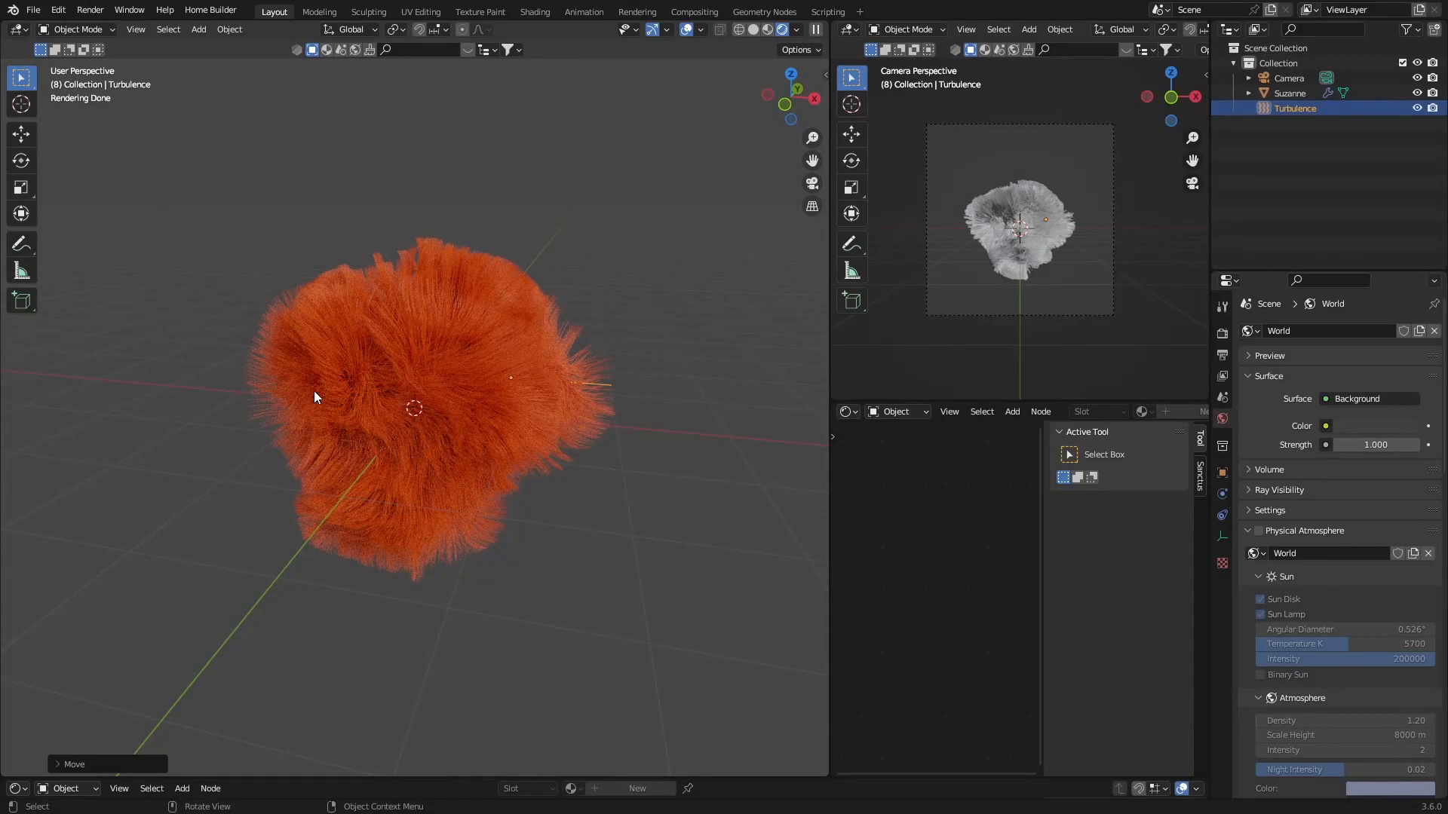
pyautogui.moveTo(495, 286)
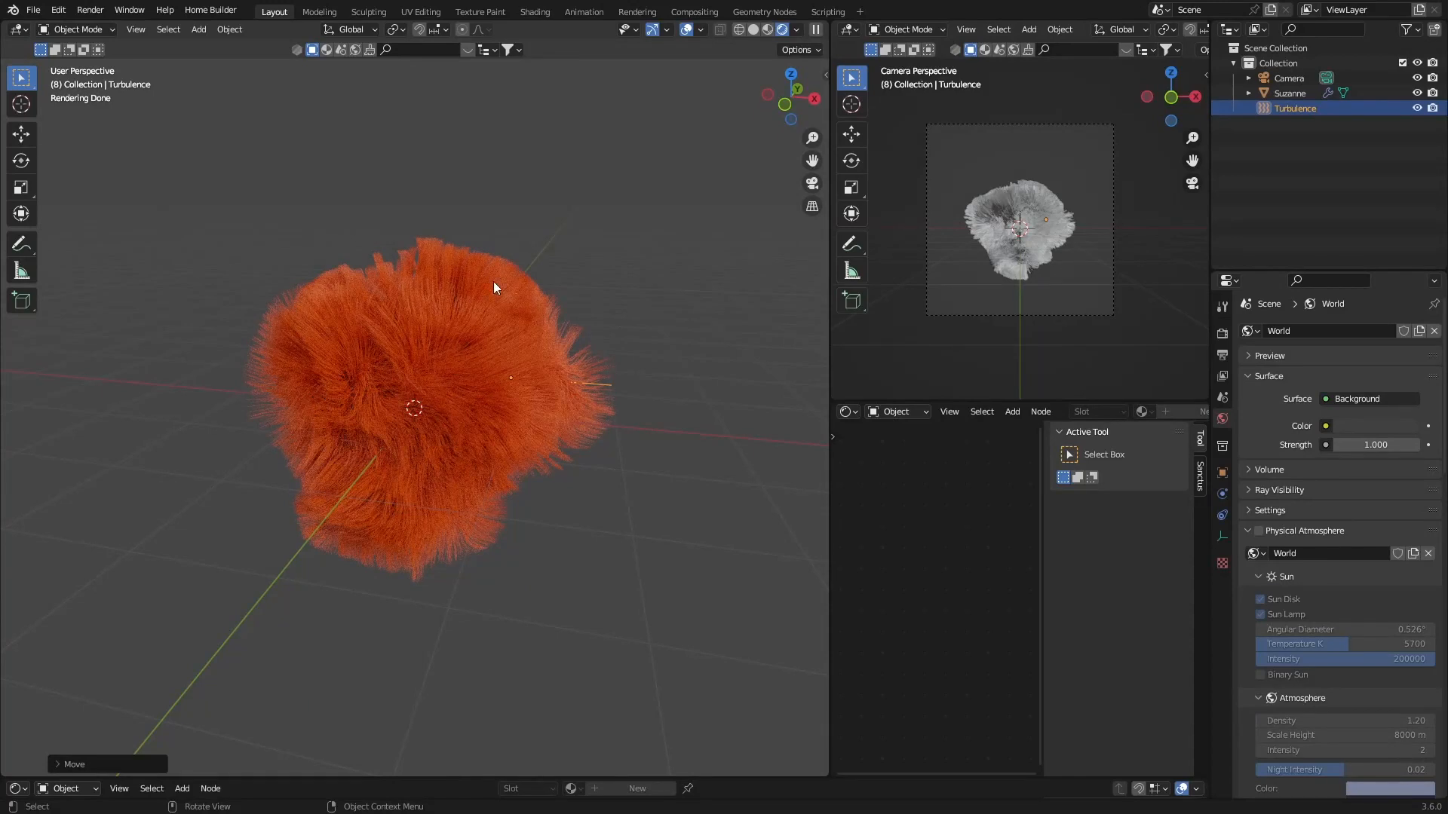
pyautogui.moveTo(504, 279)
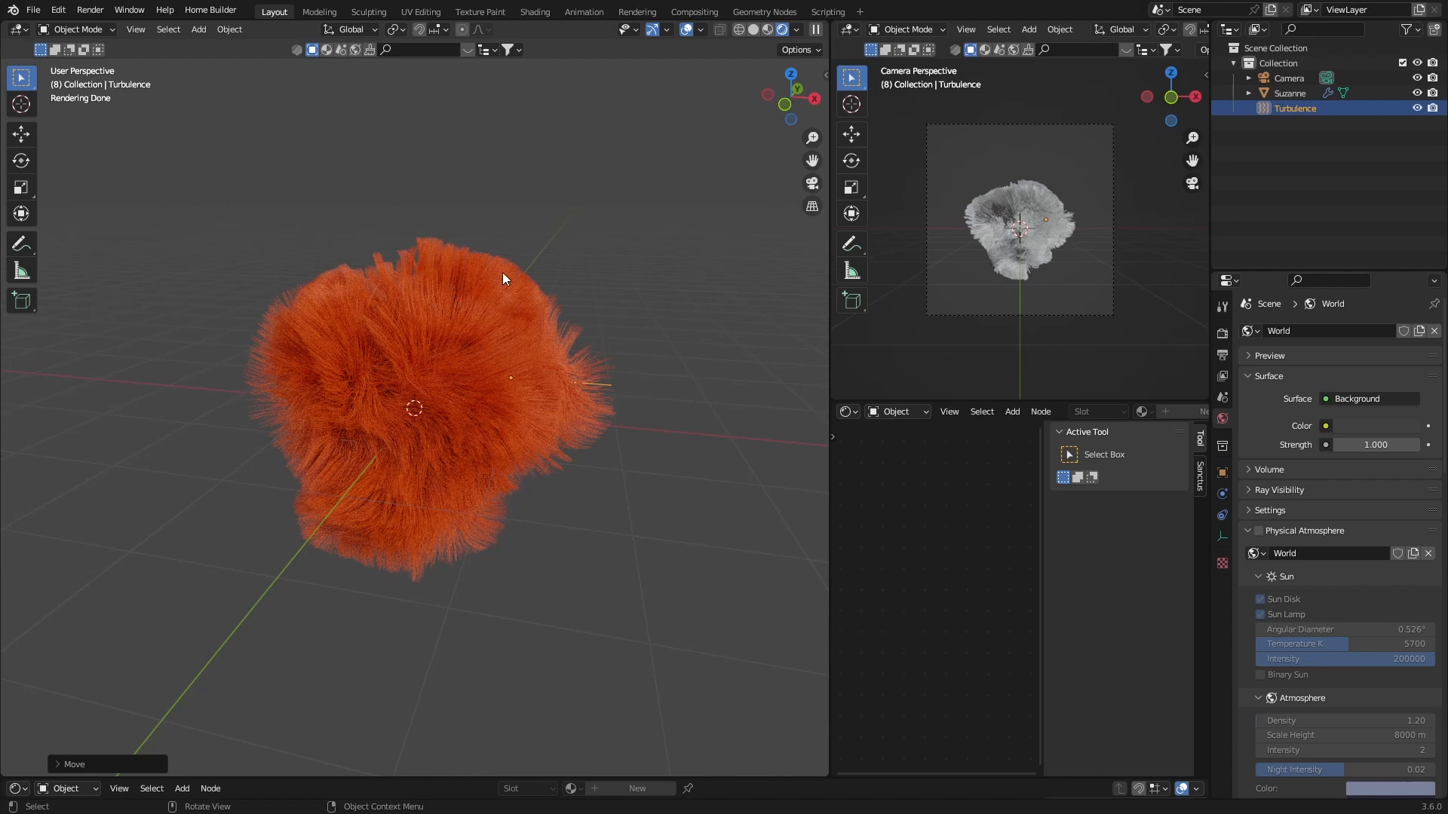
pyautogui.moveTo(541, 337)
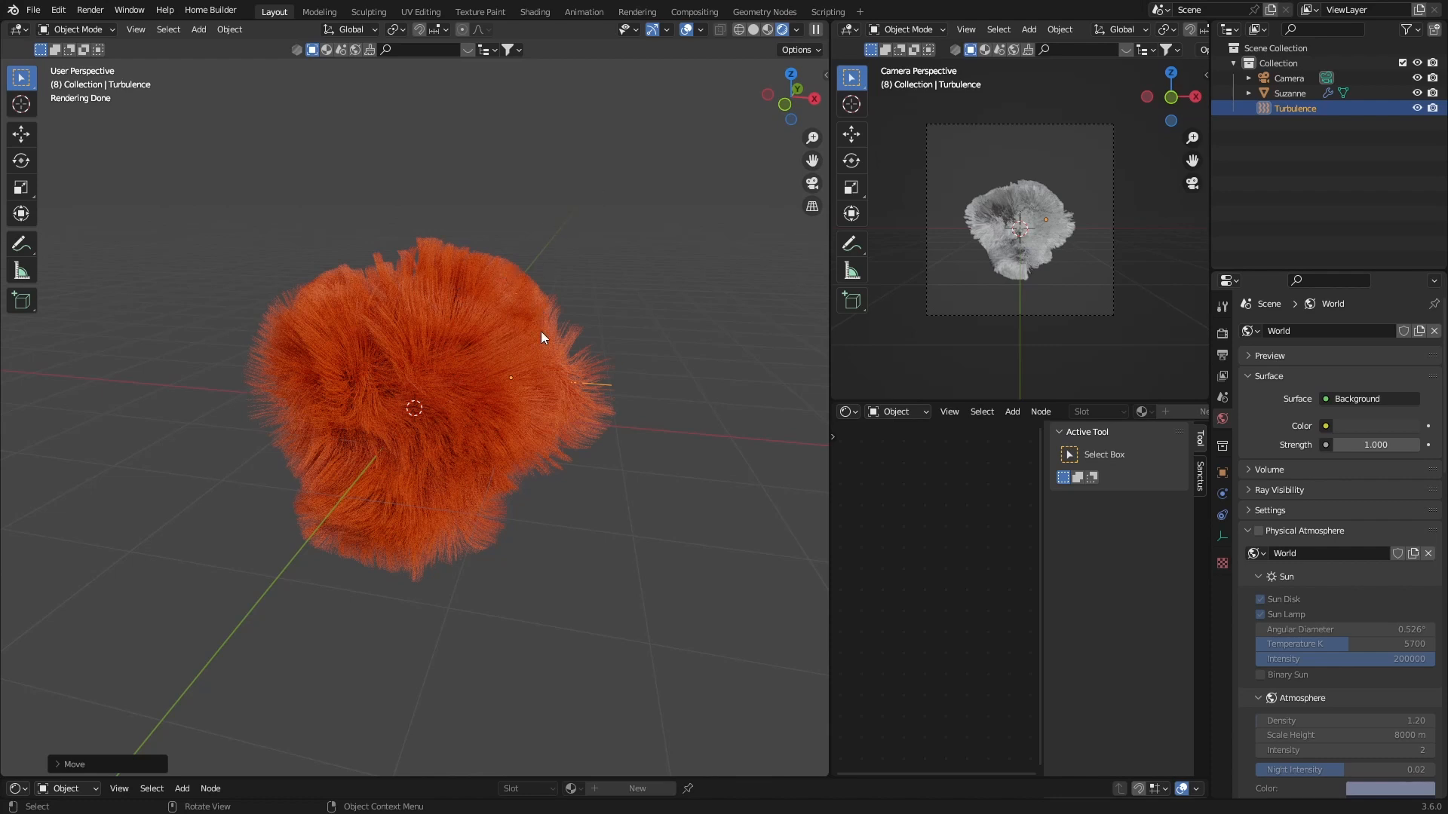